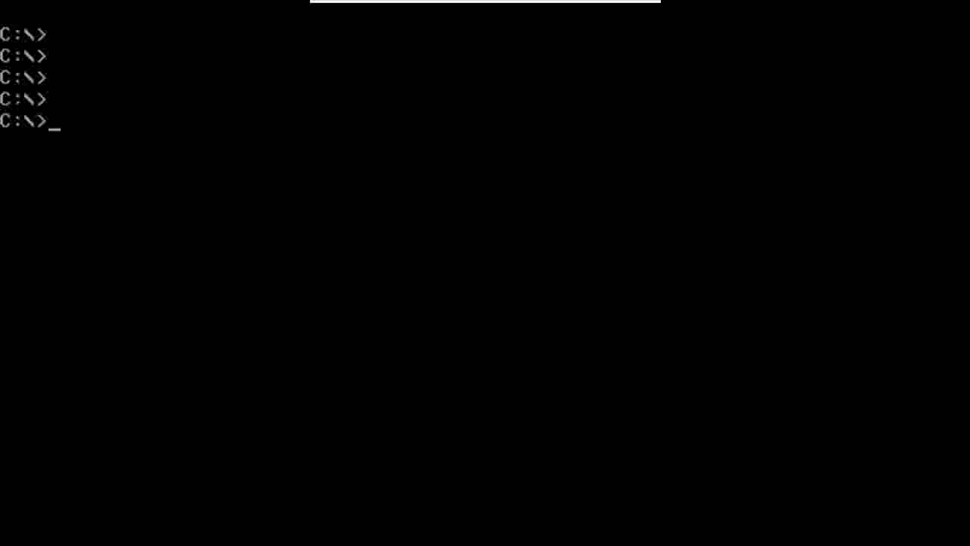
Step: Launch DEBUG from the C:\> prompt so it waits for a command
text(debug)
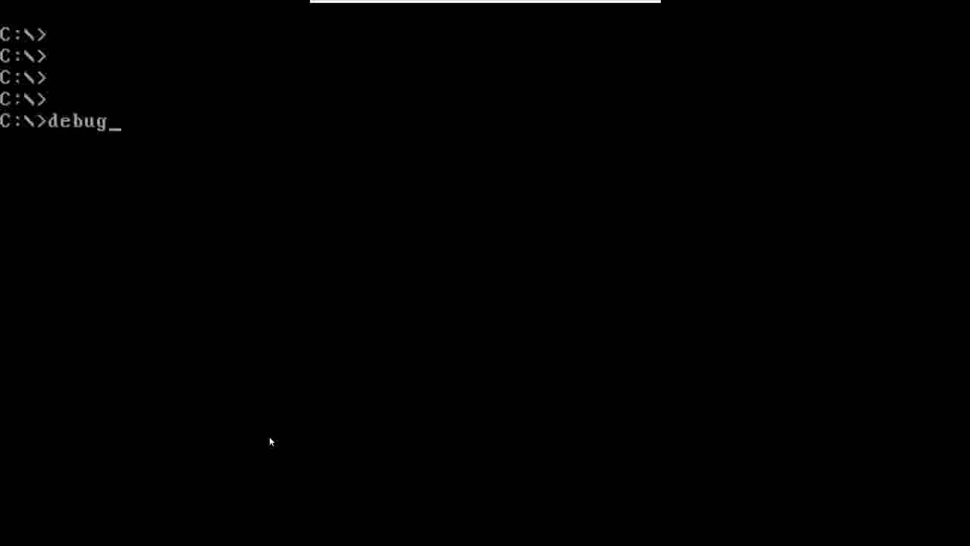
key(Return)
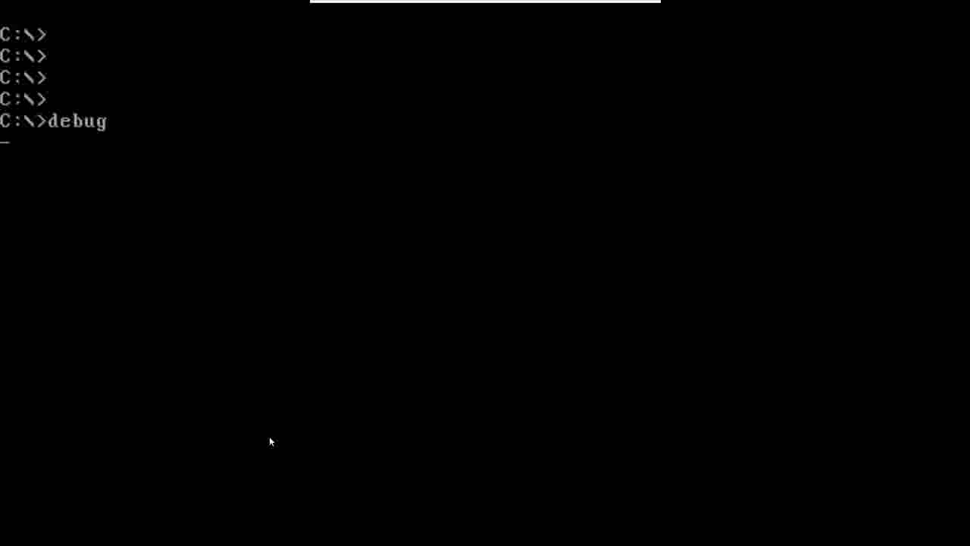
Step: Compute hex sum and difference of 2 and 1 (0003/0001), then 9 and 1 (000A/0008)
key(Return)
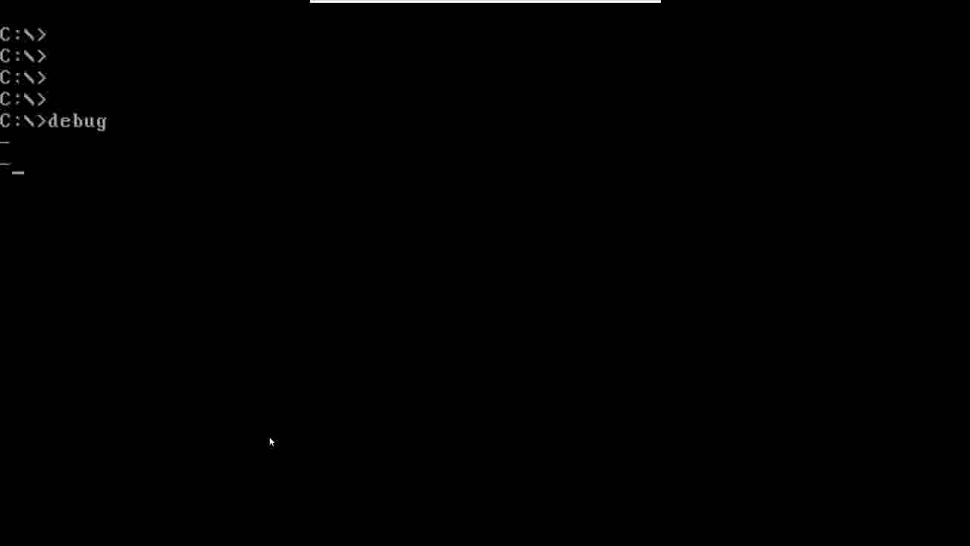
text(H)
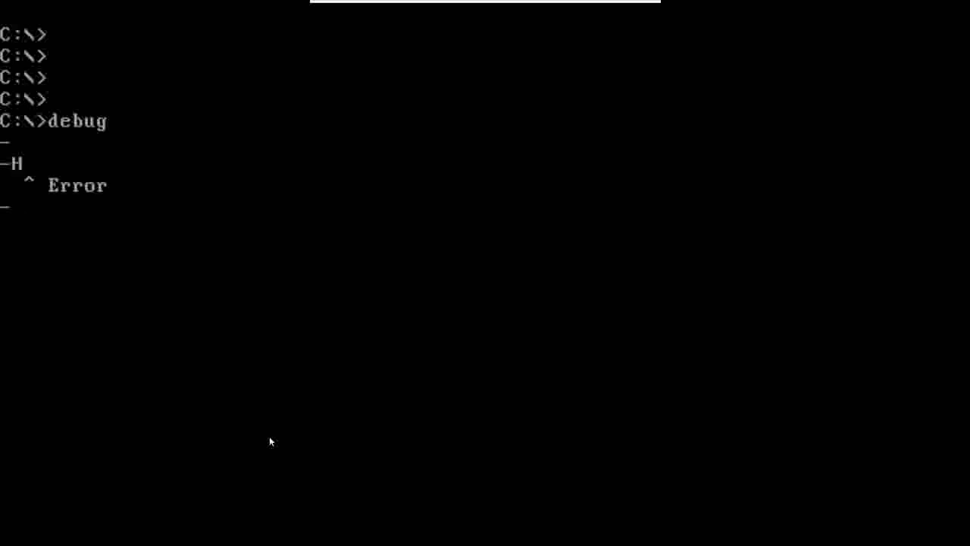
text(H)
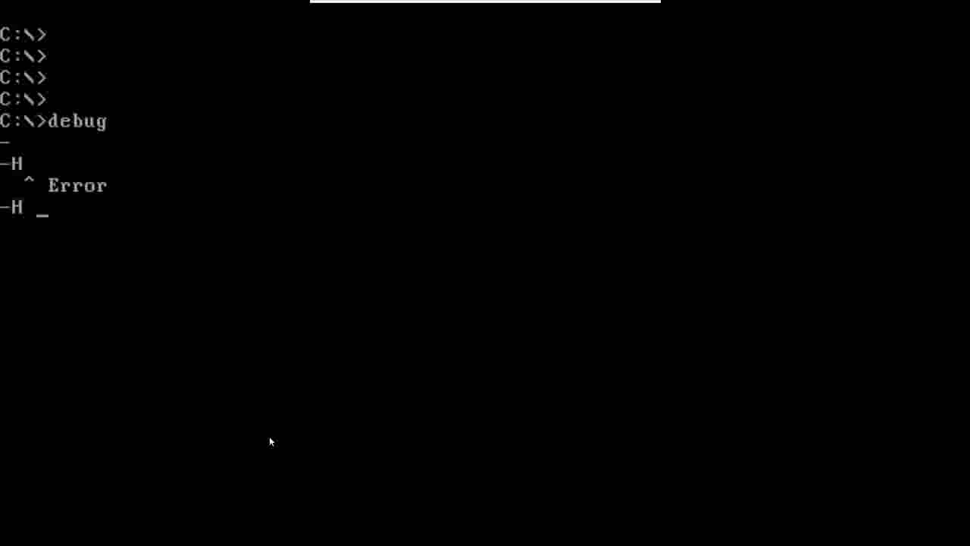
text(2 1)
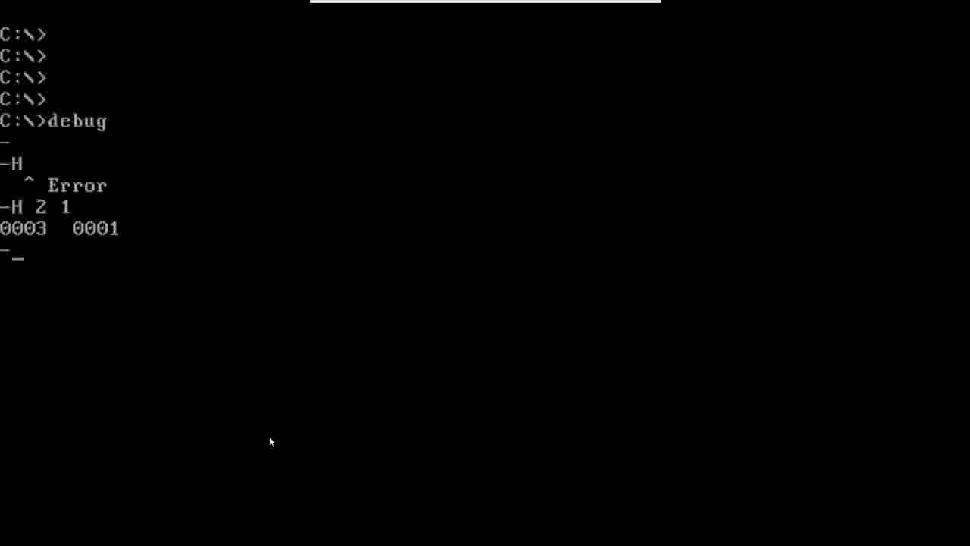
text(h 9)
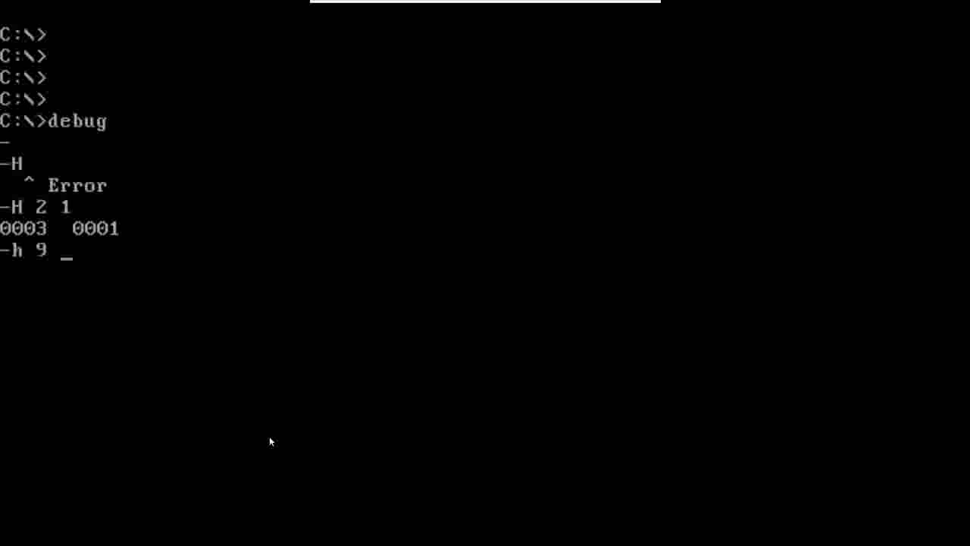
text(1)
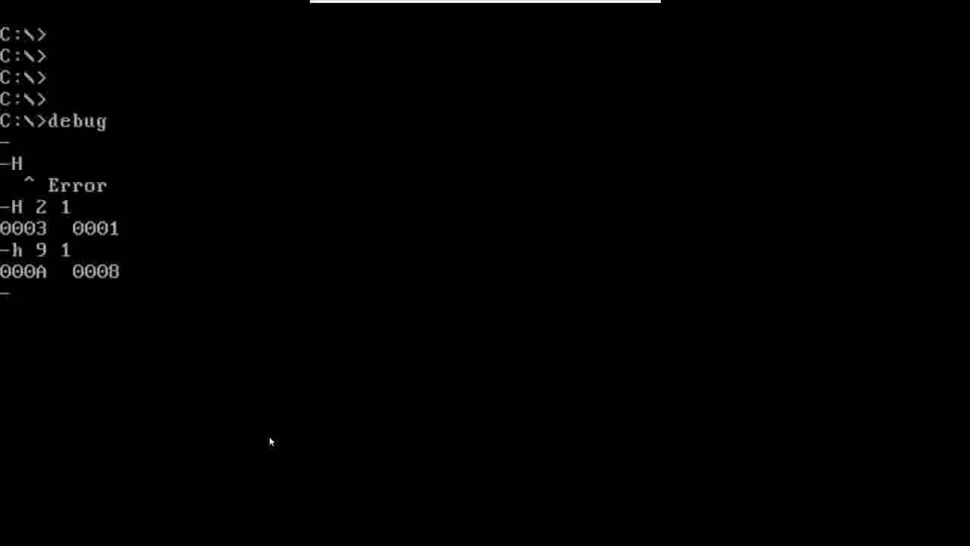
Step: Compute hex sum and difference of F and 1 (0010/000E), then begin the R register command
text(-H)
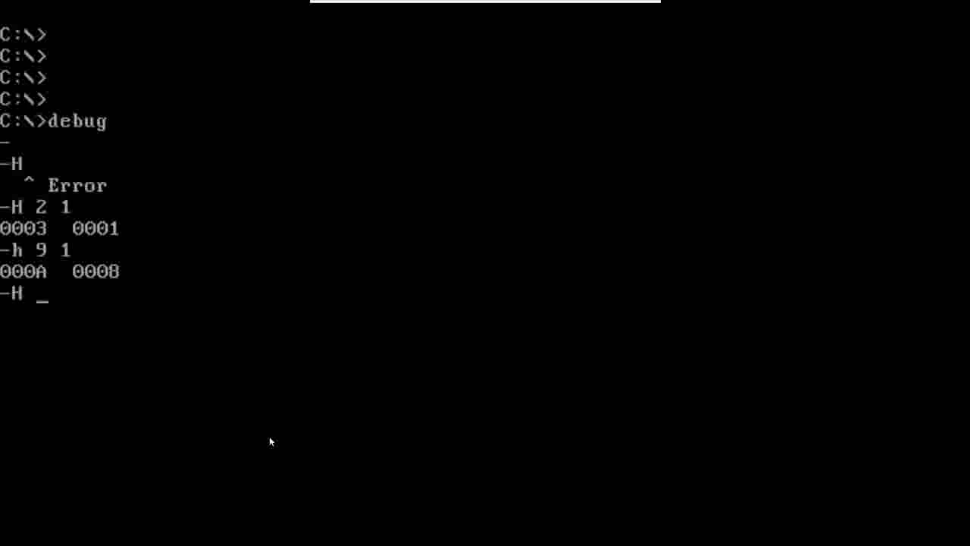
text(f 1)
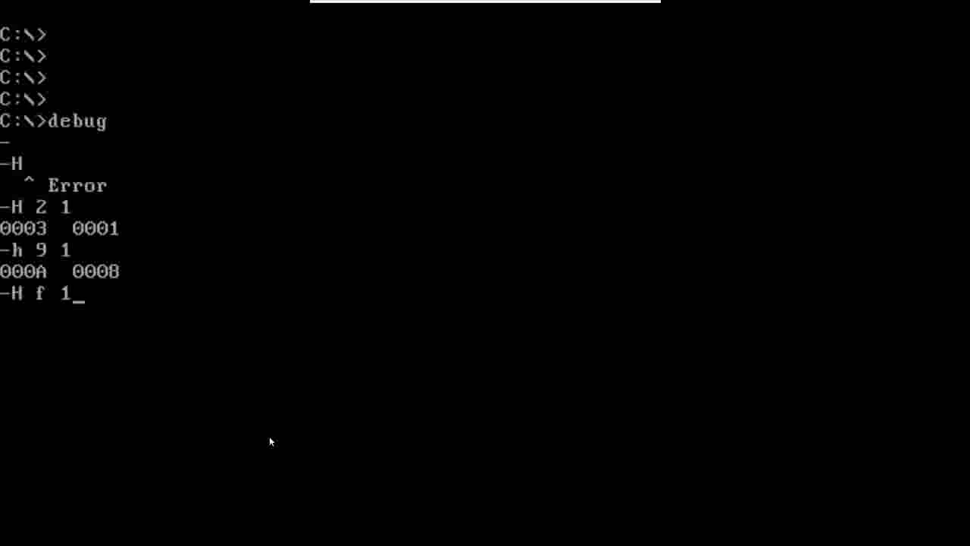
key(Return)
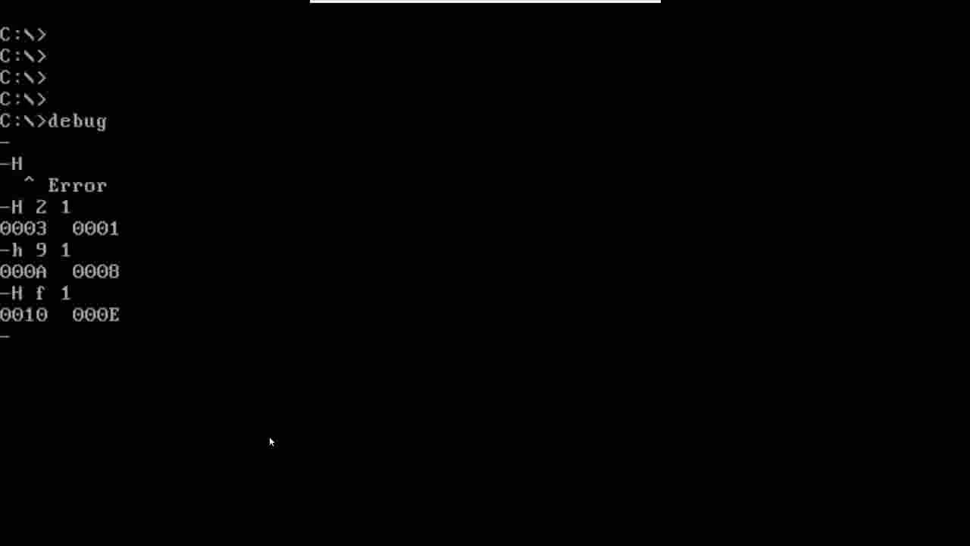
text(R)
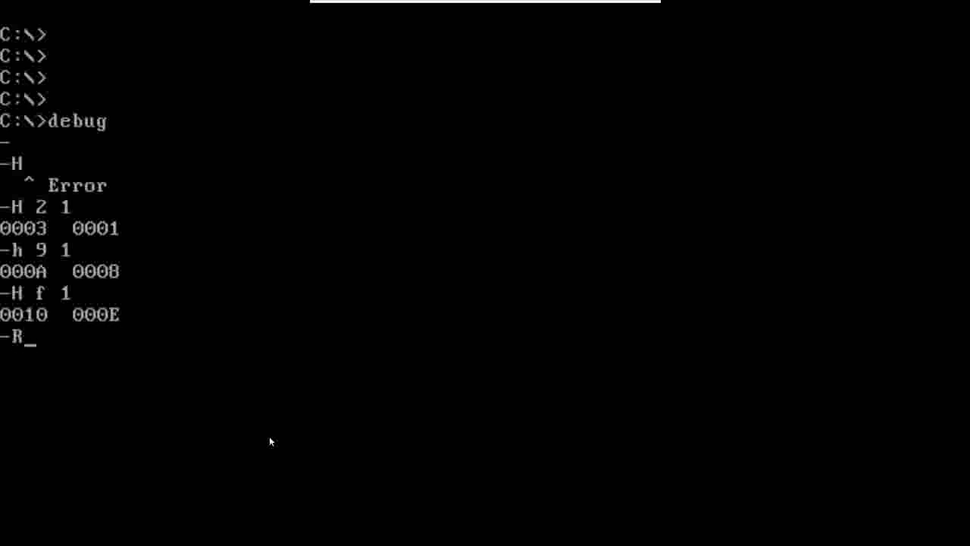
Step: Dump the registers, set AX to FFEE via R AX, and dump again to confirm
key(Return)
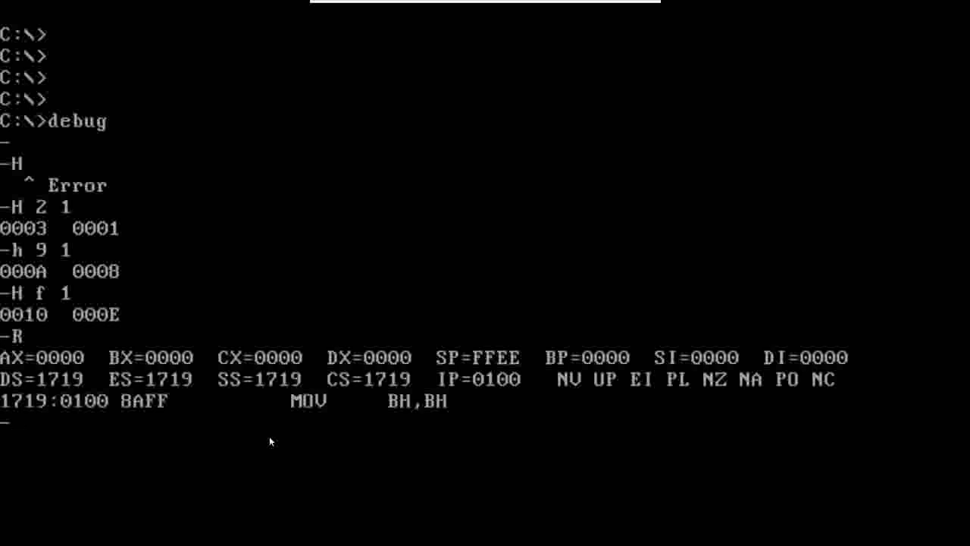
text(R)
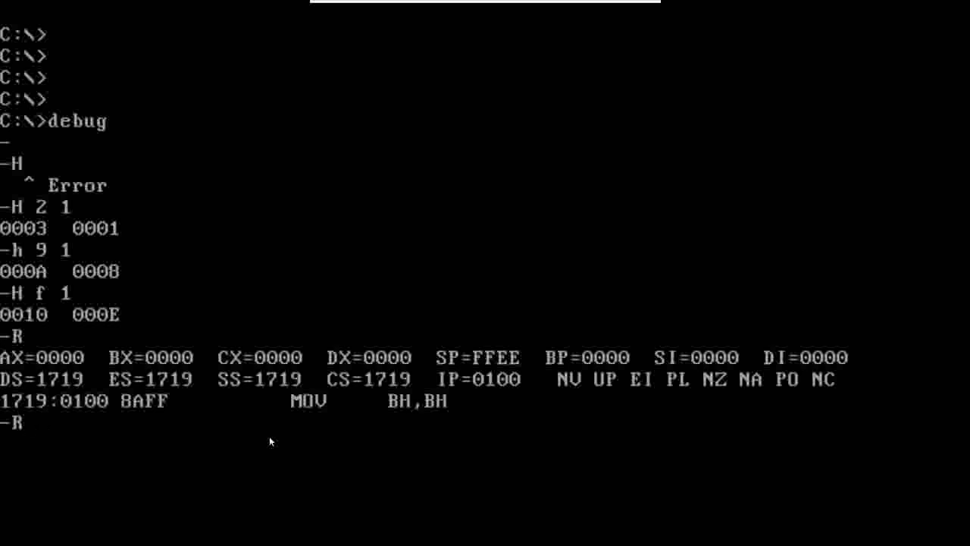
text(AX)
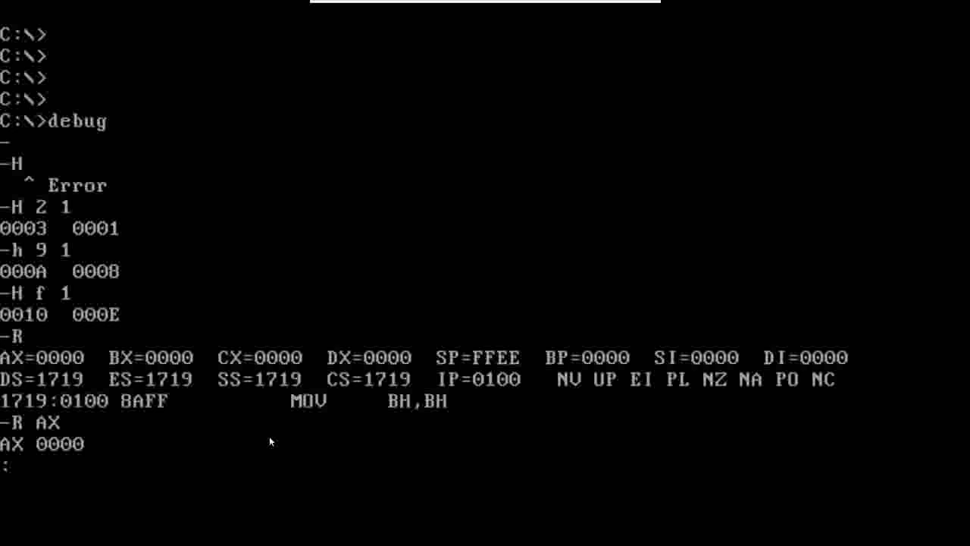
text(FFEE)
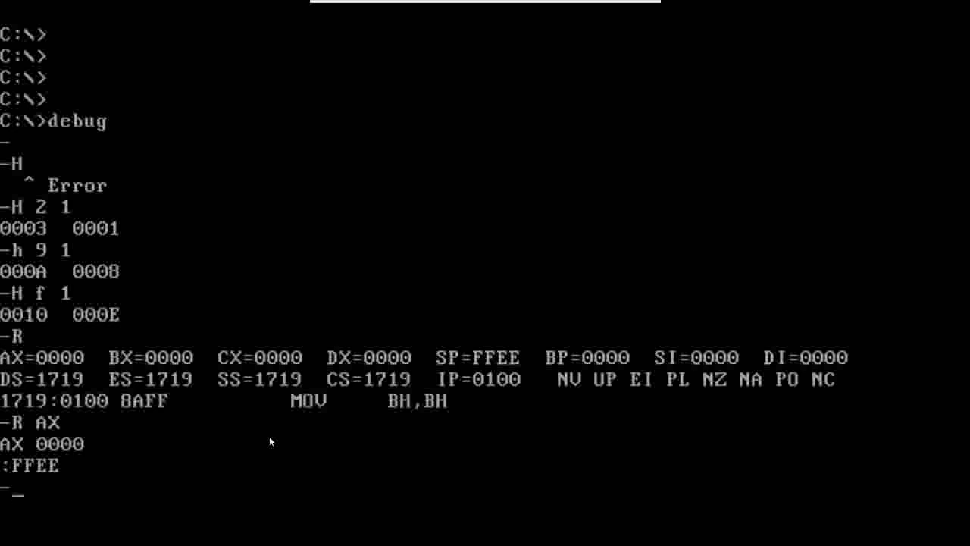
text(r)
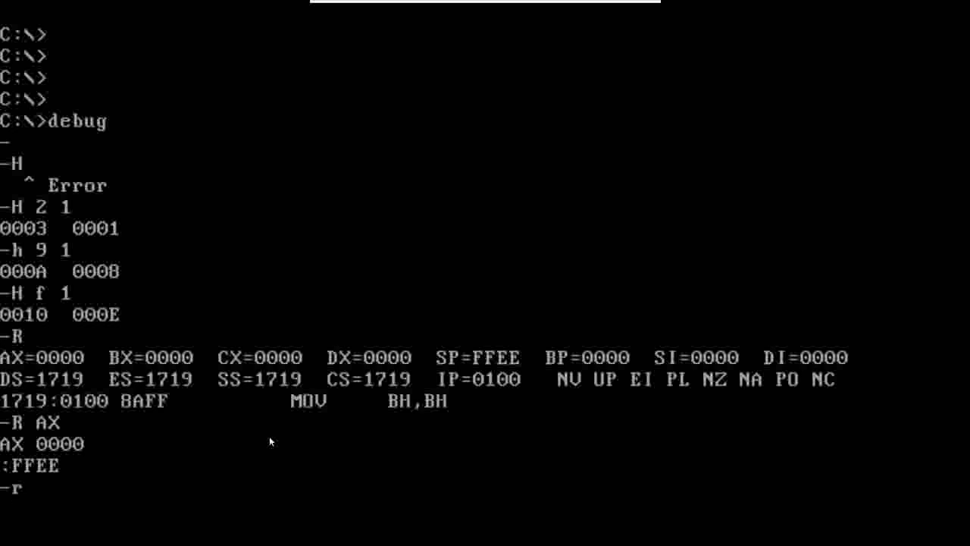
key(Return)
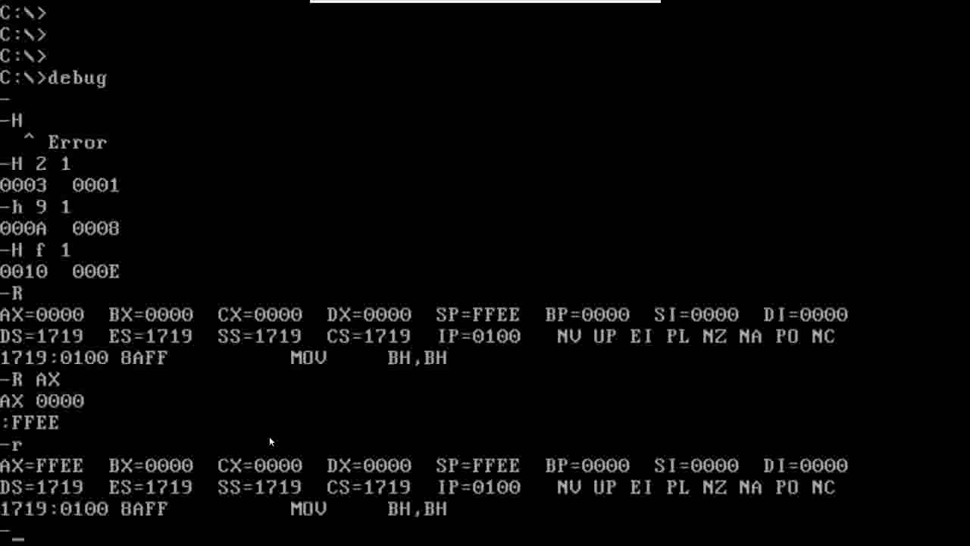
text(A)
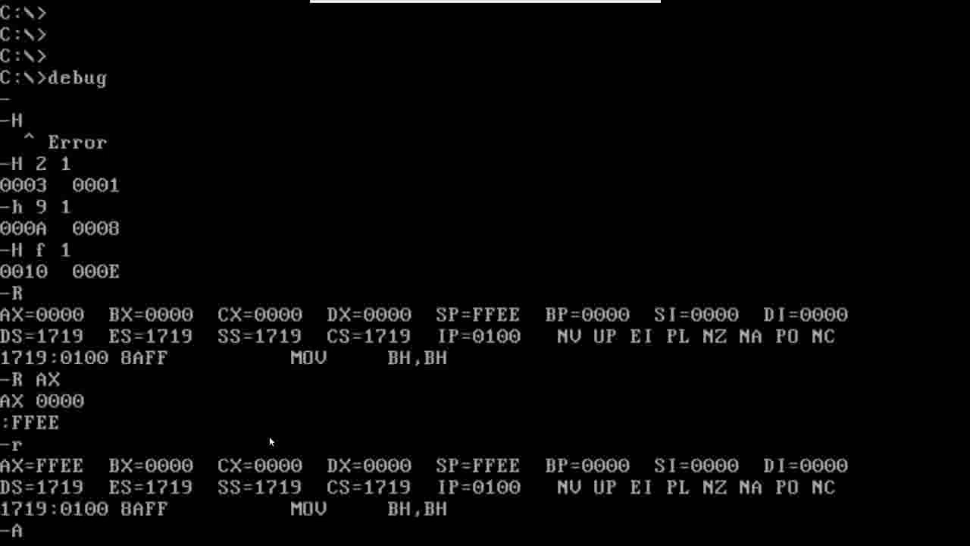
Step: Assemble mov bx, FFFF at 0100 and trace it, leaving BX=FFFF and IP=0103
key(Return)
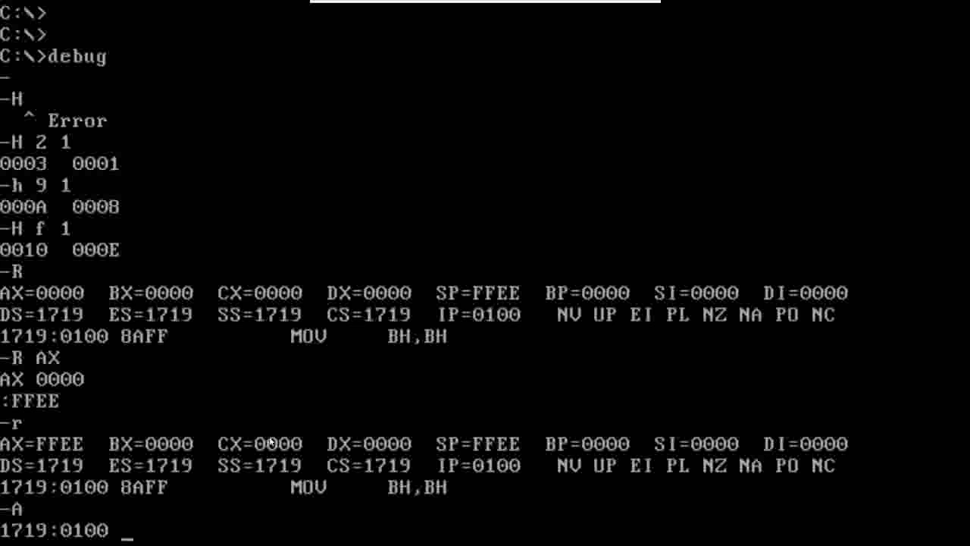
text(mov)
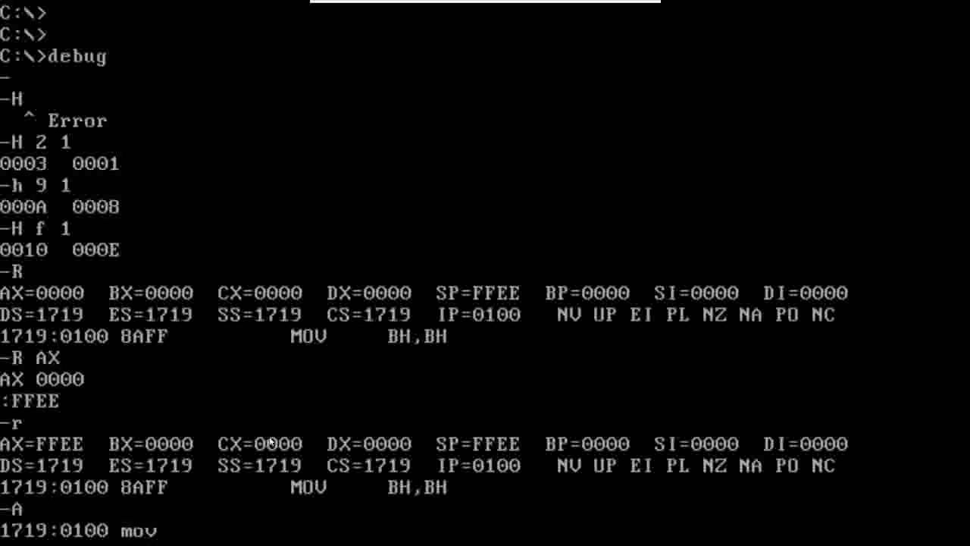
text(bx)
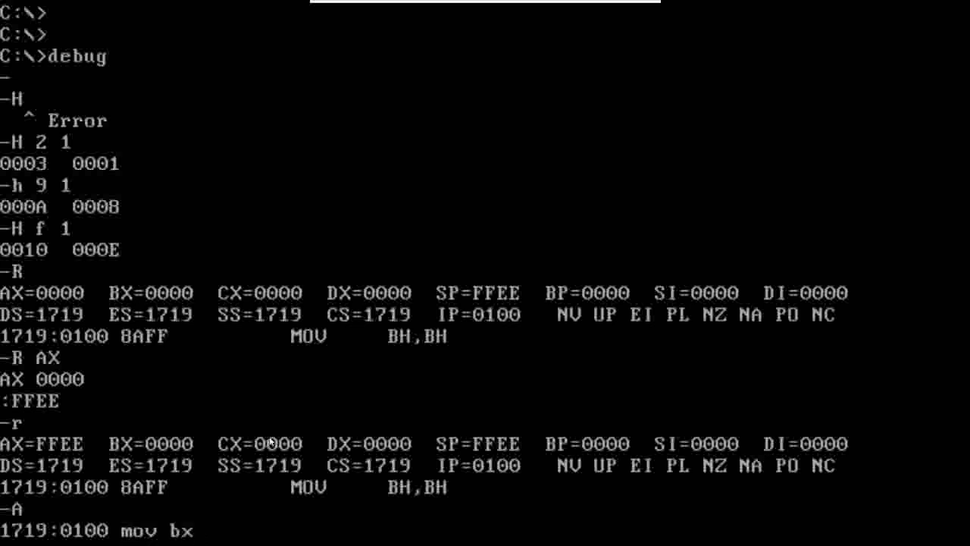
text(, FFFF)
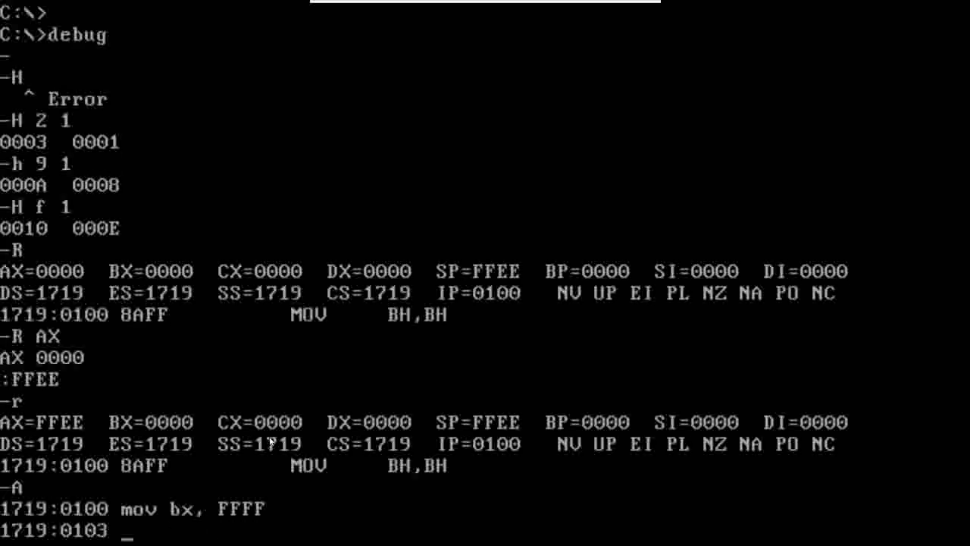
key(Return)
text(t)
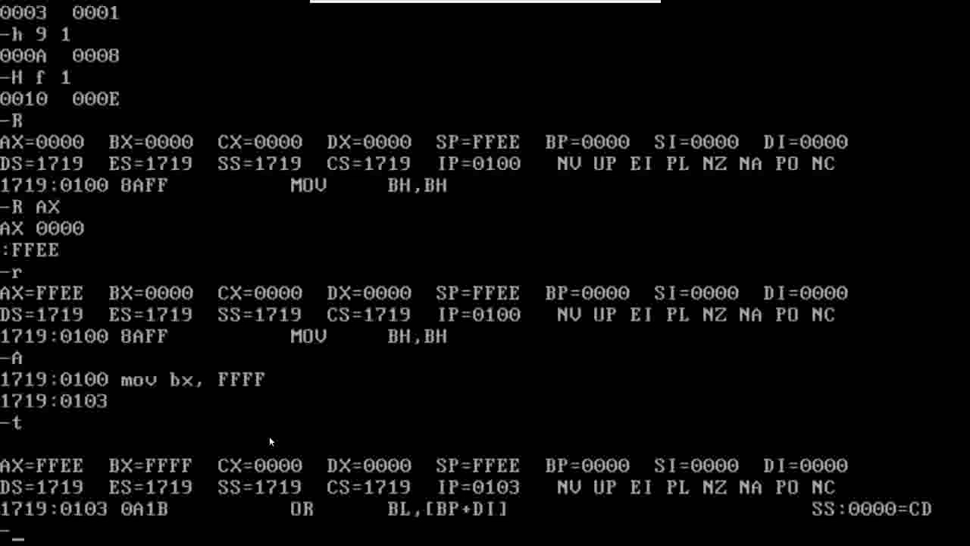
text(D)
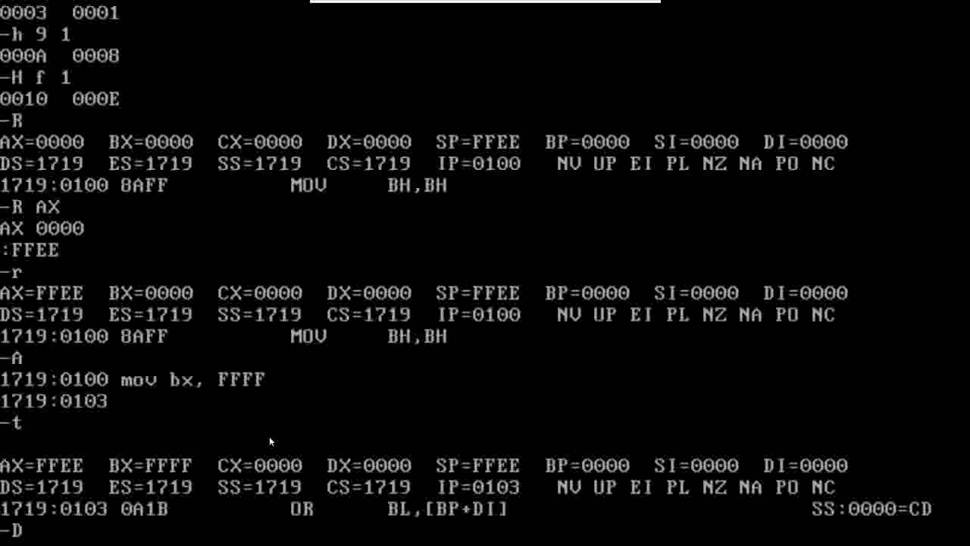
Step: Dump memory with D 0100:00FF, listing hex bytes and ASCII from 0100:0100
text(01)
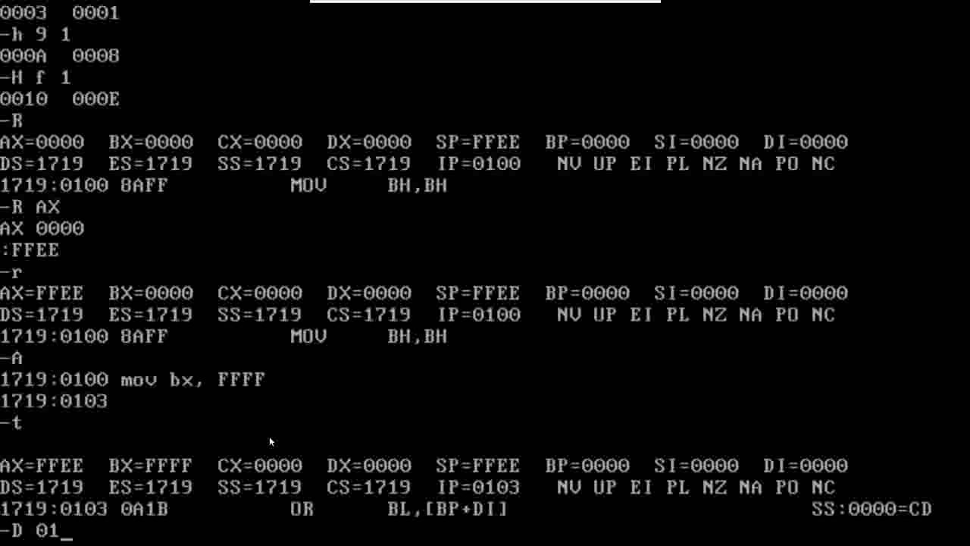
text(00:)
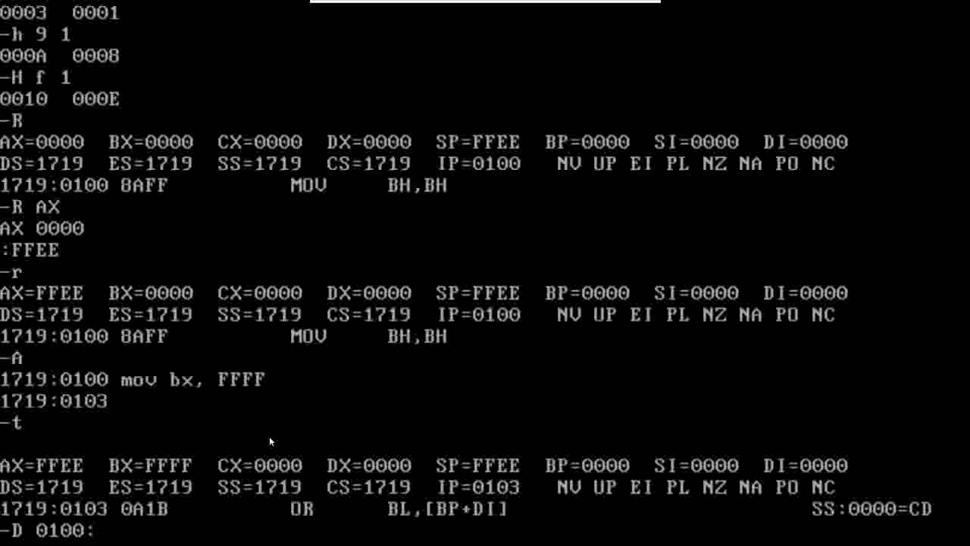
text(00FF)
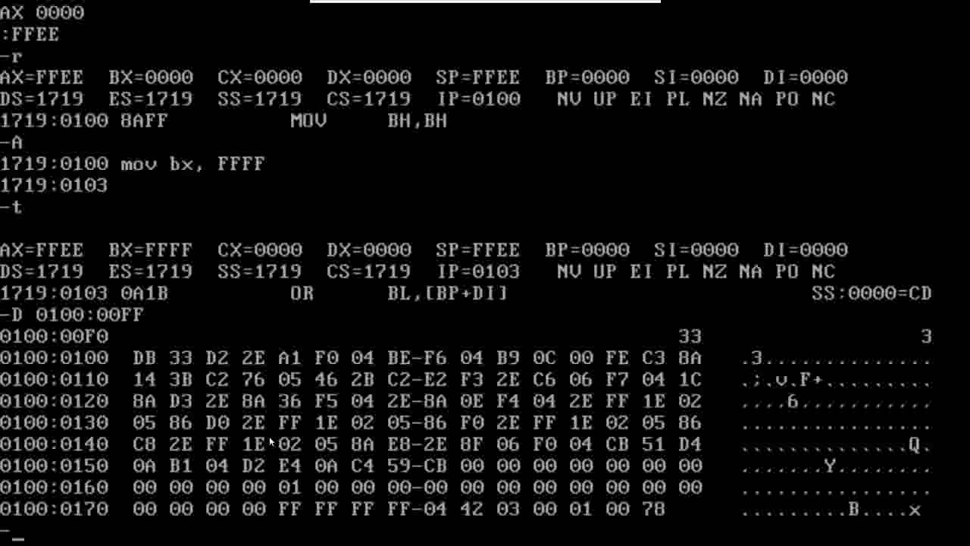
Step: With e 200, enter the bytes for 'Hello Yo' (48 65 6c 6c 6f 20 59 6f) at address 0200
text(-e)
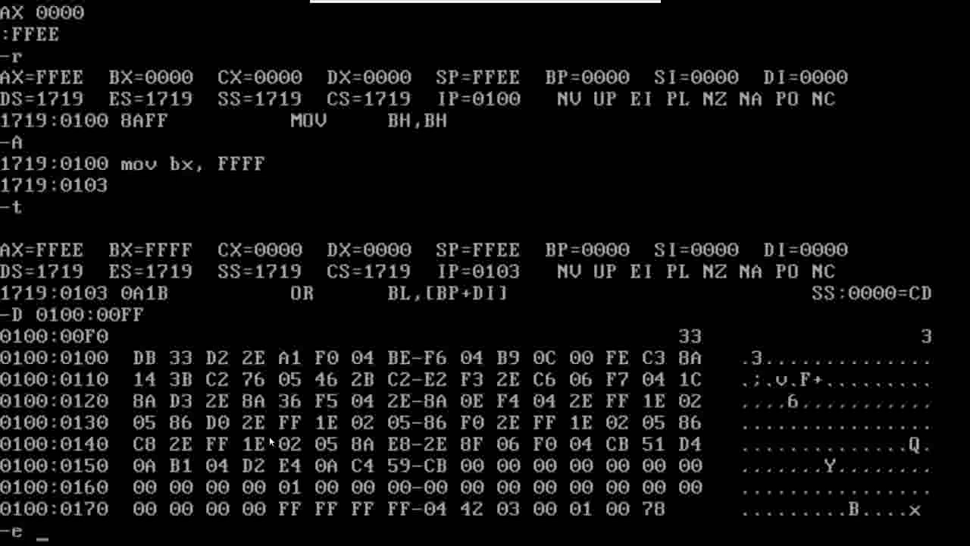
text(200)
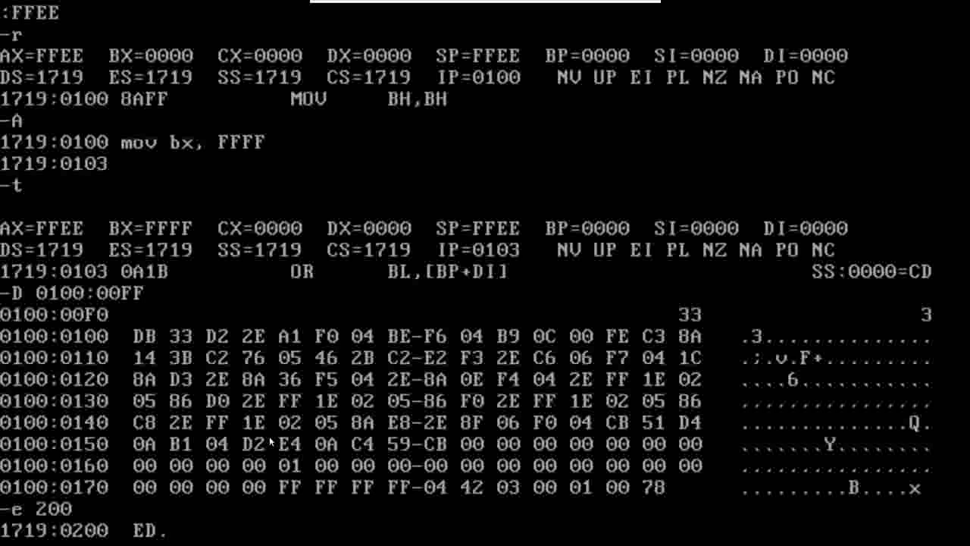
text(48   4D.65   F8.6c   4D.6)
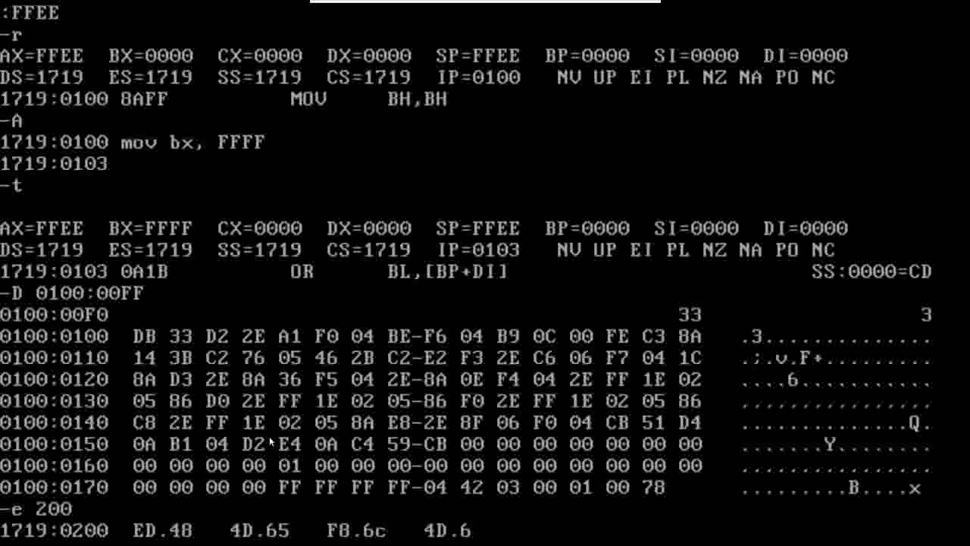
text(03.6f   4E.20   0E.)
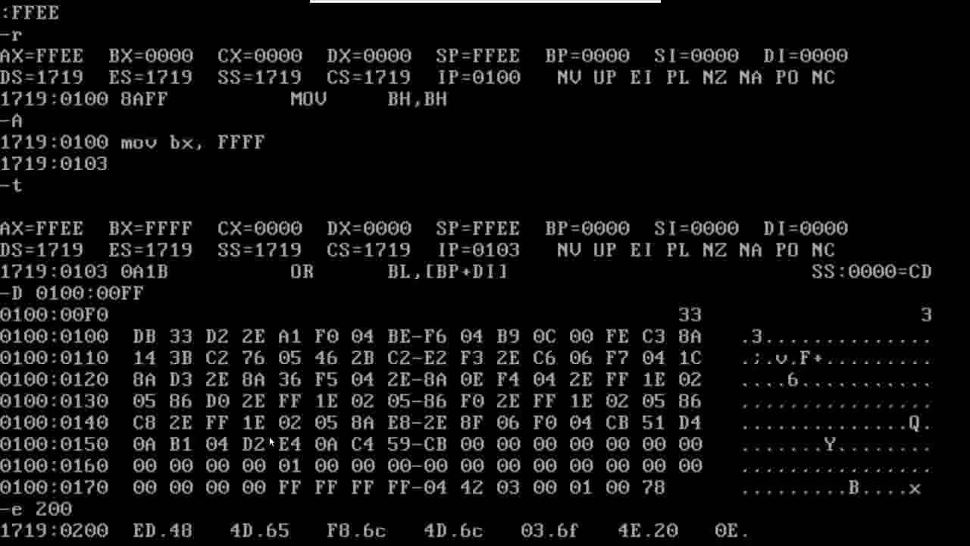
text(59   4E.6f)
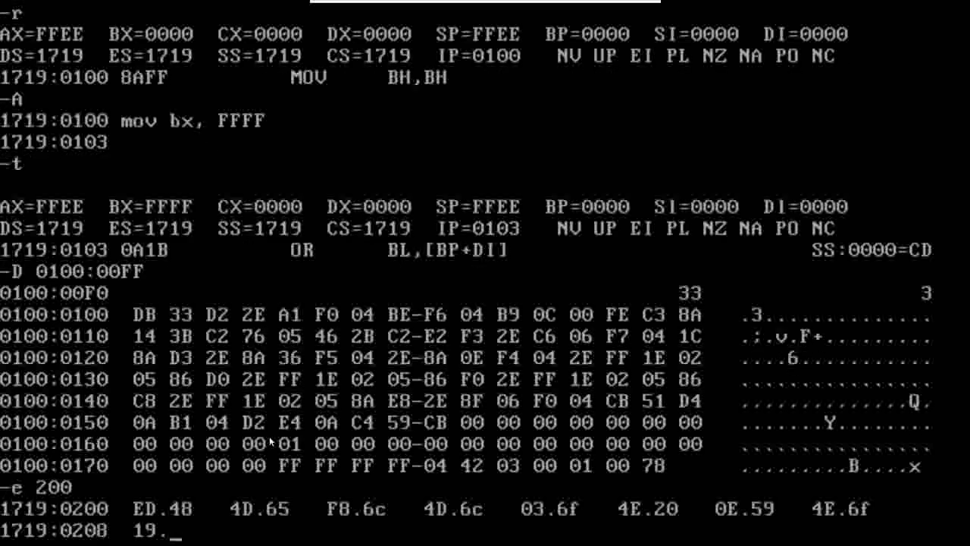
text(75   4E.)
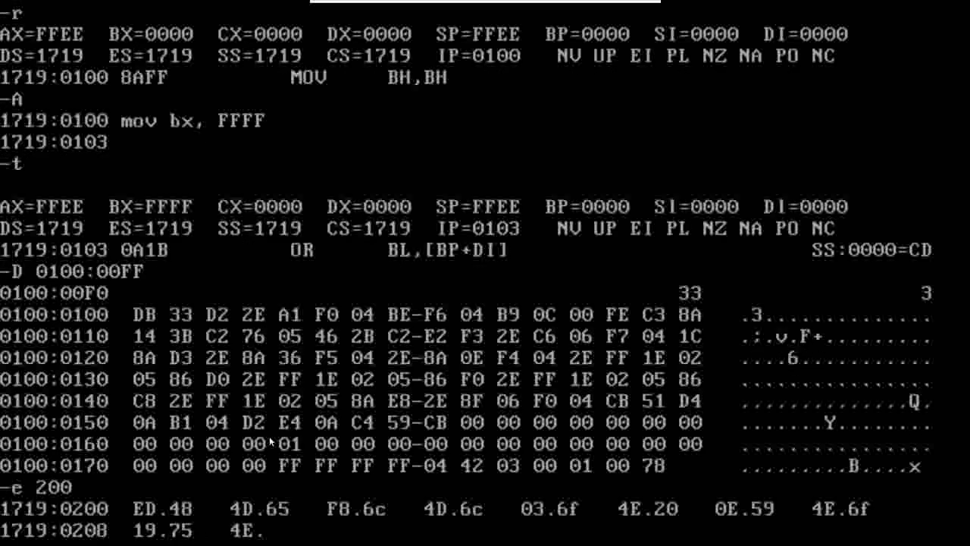
text(54)
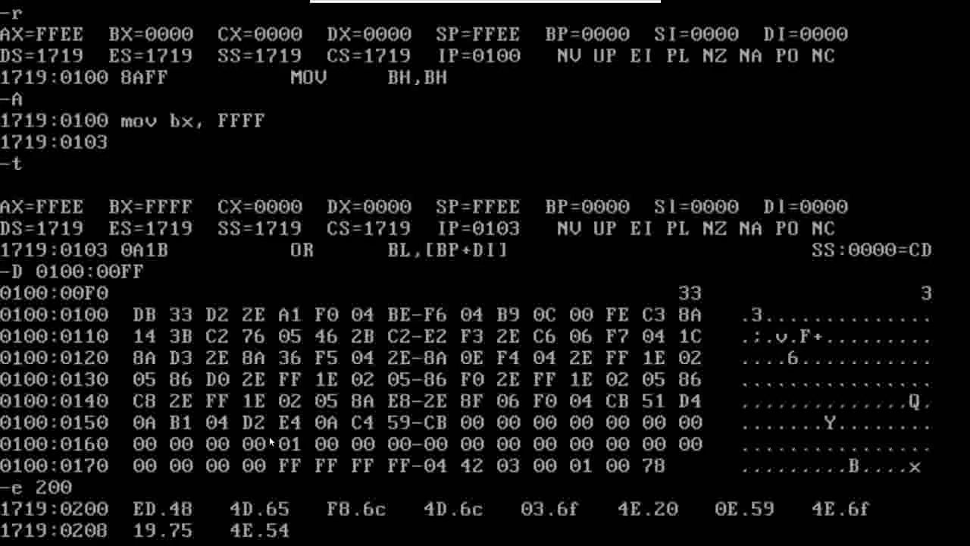
text(00.75)
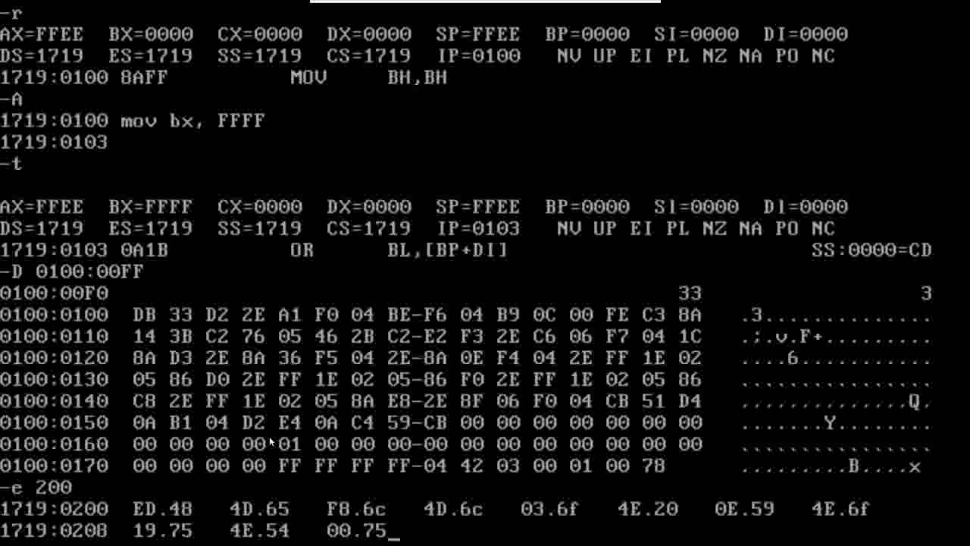
text(00.)
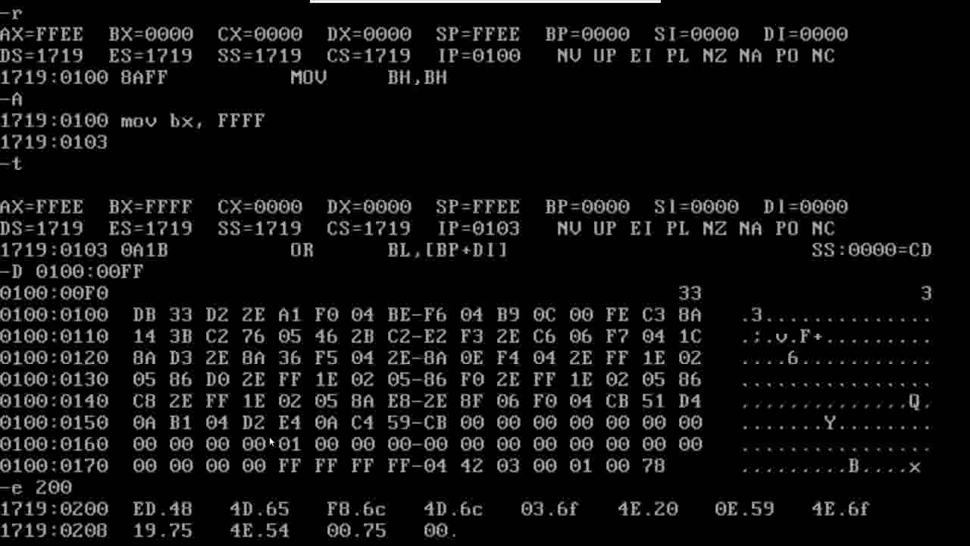
text(62)
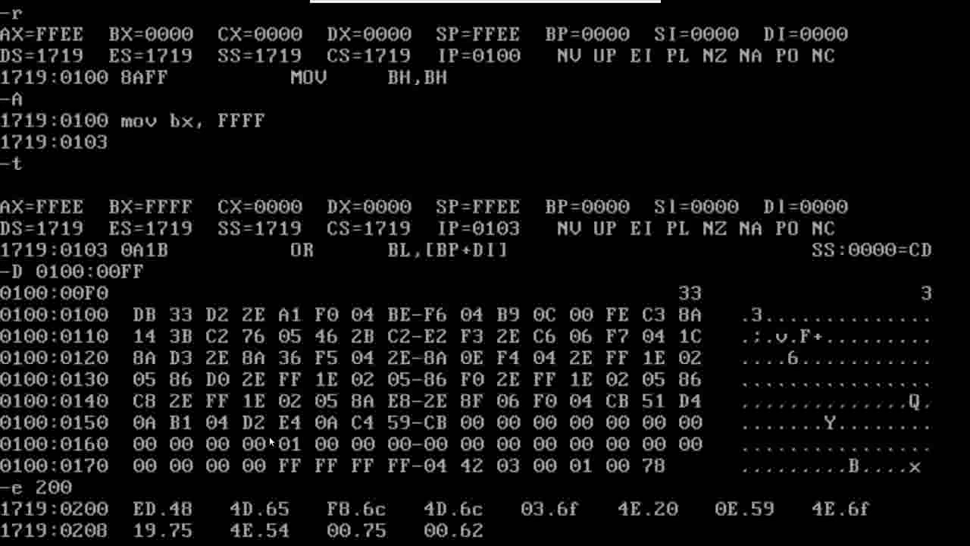
text(24.65)
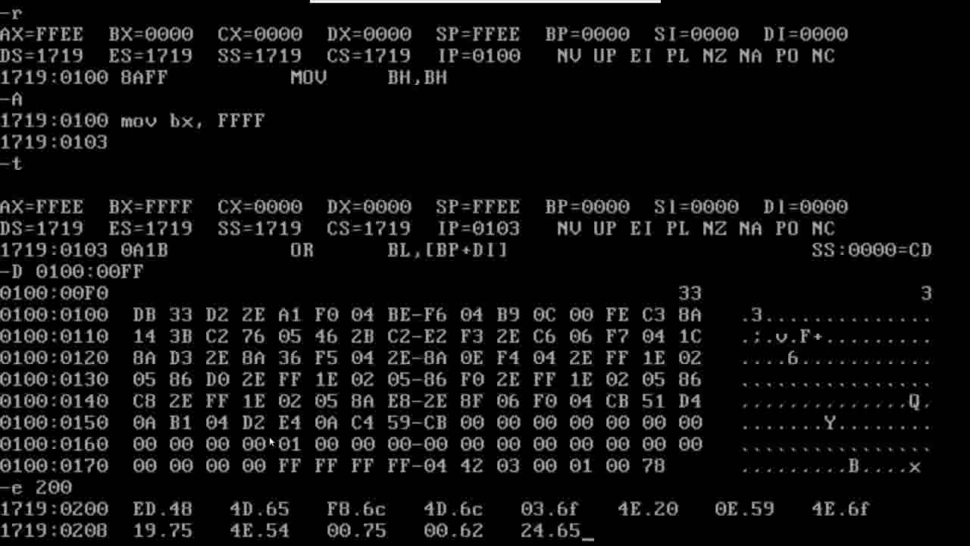
text(4E.21   2F.24)
text(a)
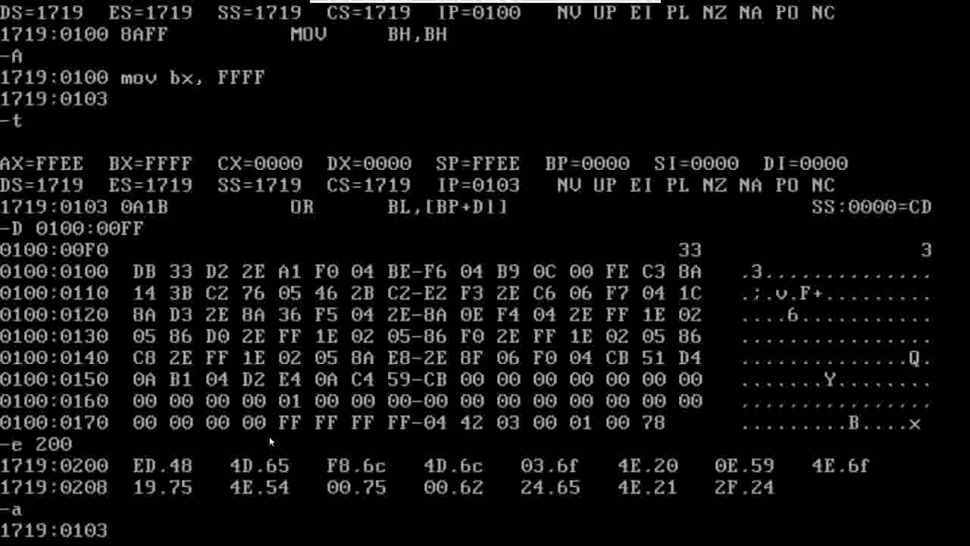
Step: Assemble mov ah, 09; mov dx, 0200; int 21; int 20 from 0103 as the print-and-exit routine
text(mov)
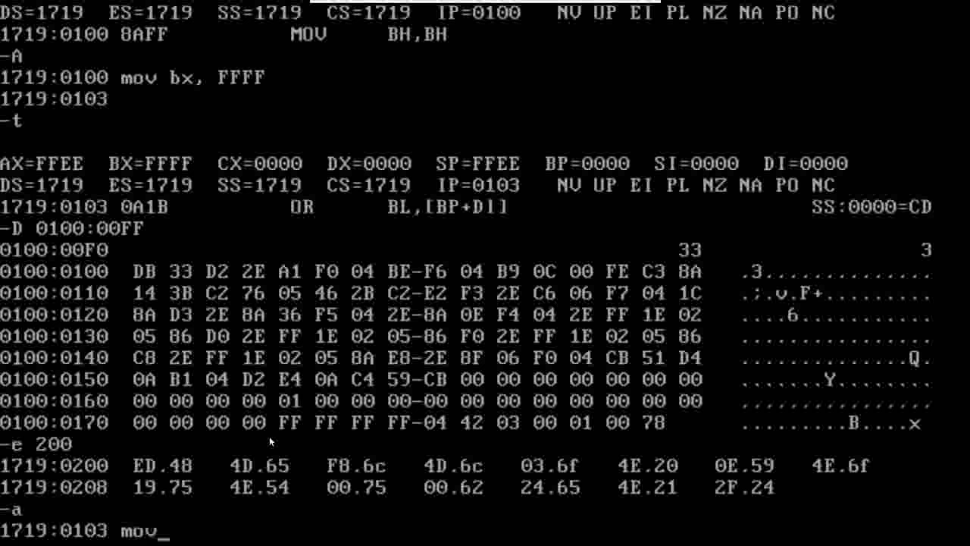
text(ah,)
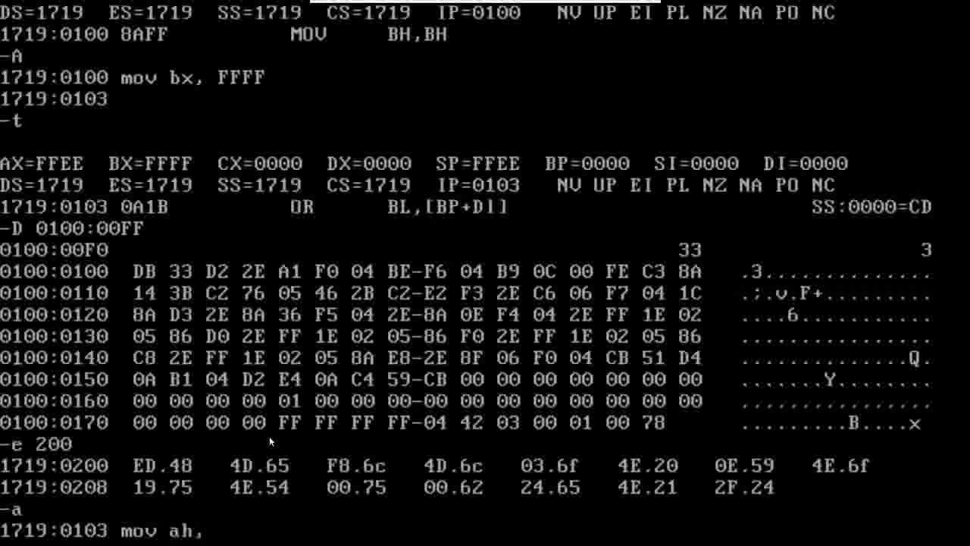
text(09)
text(mov d)
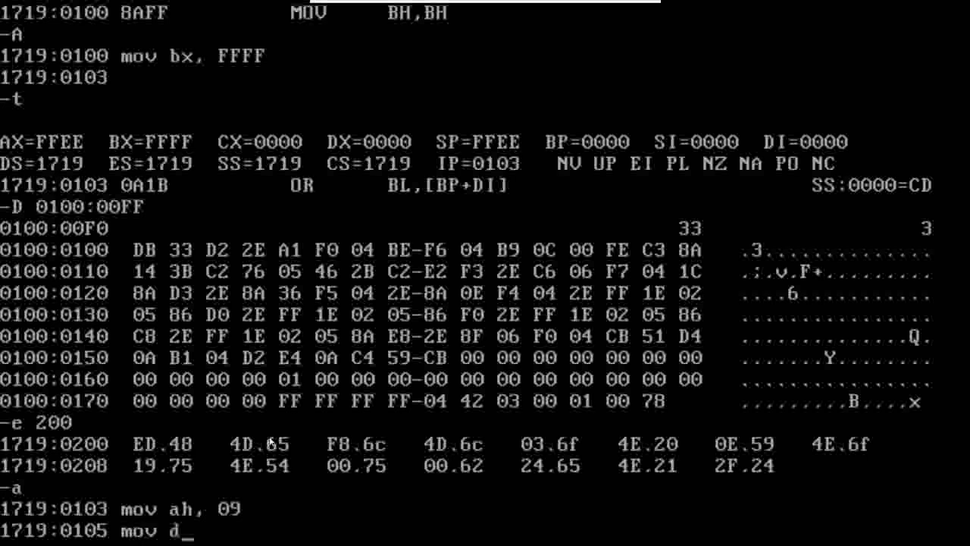
text(x,)
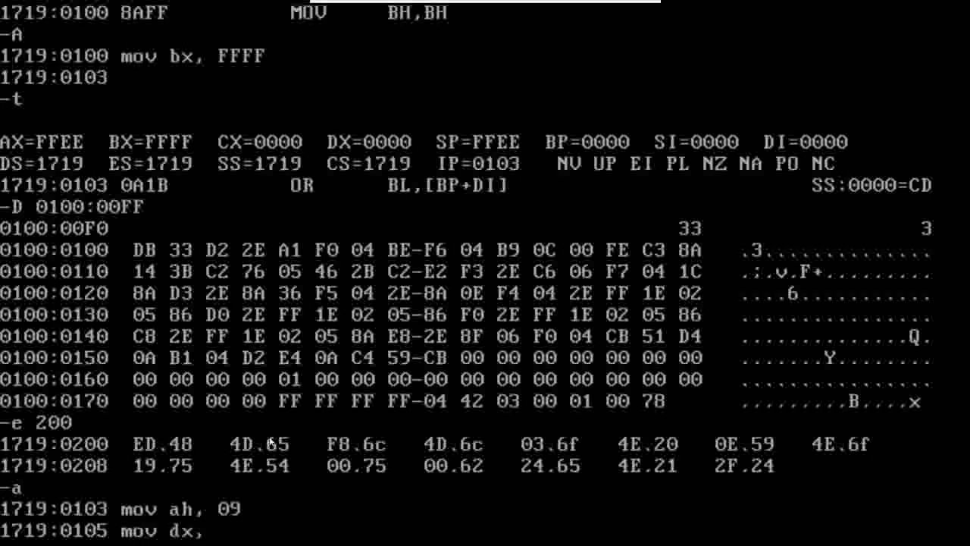
text(0200)
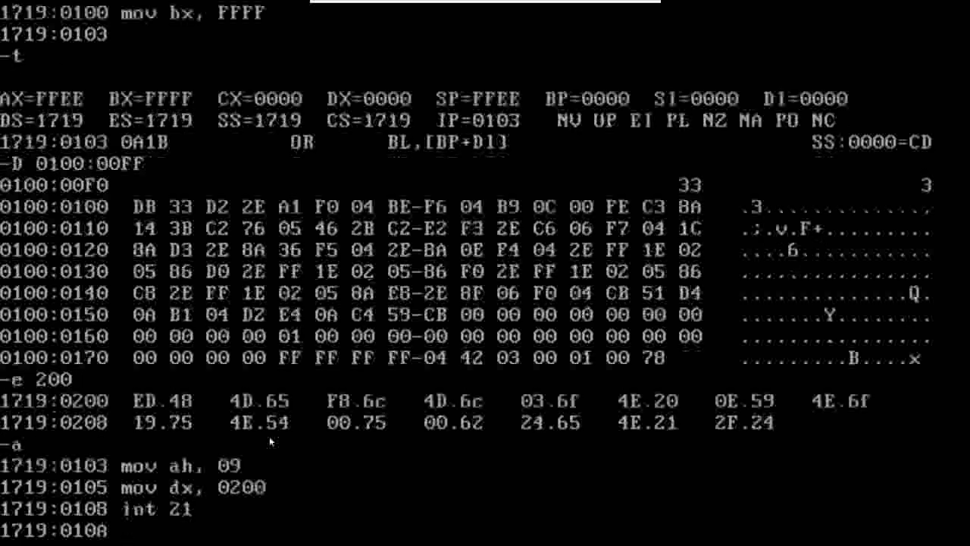
text(int)
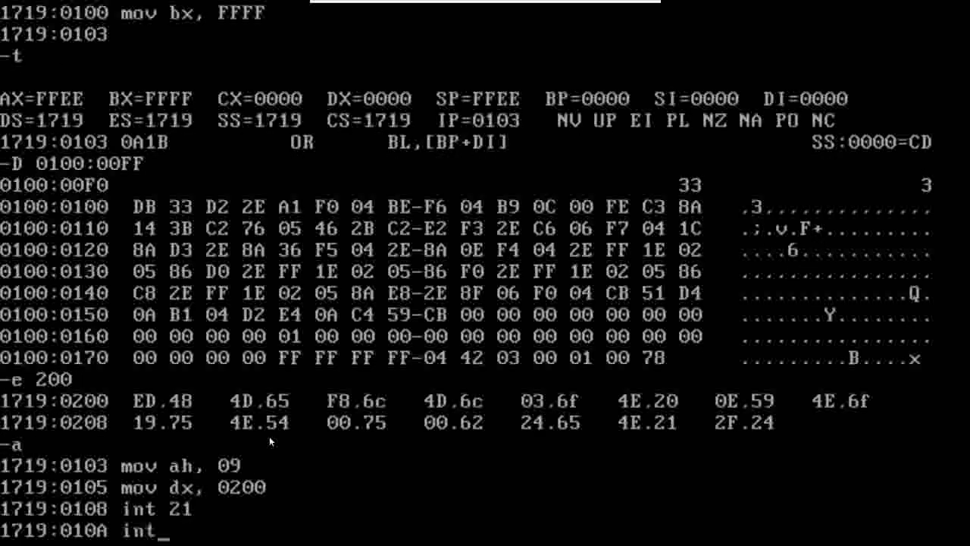
text(20)
text(g)
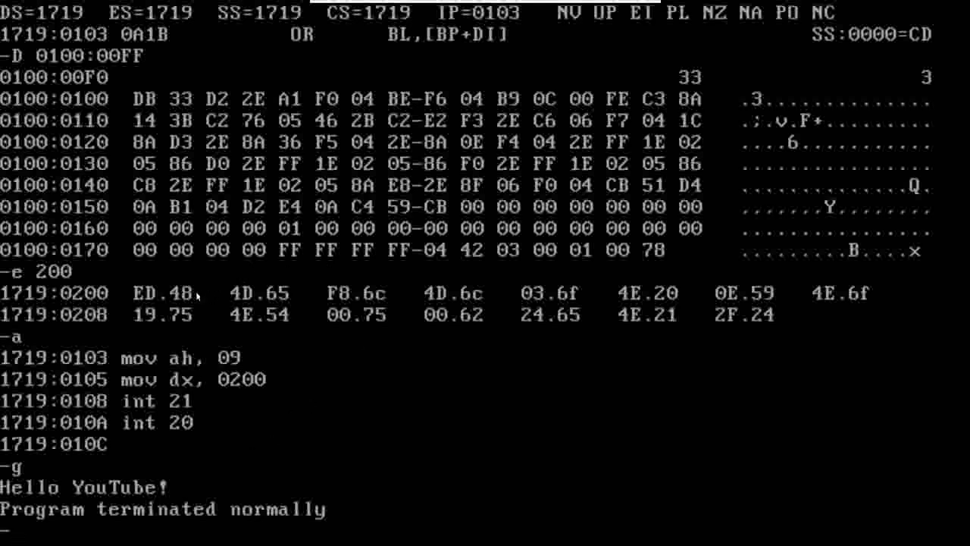
mouse_move(333, 299)
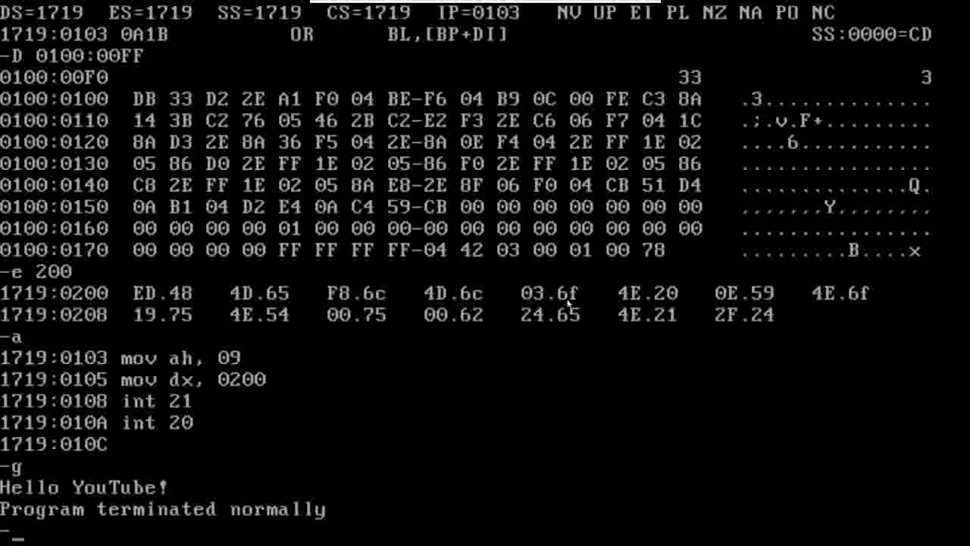
mouse_move(684, 304)
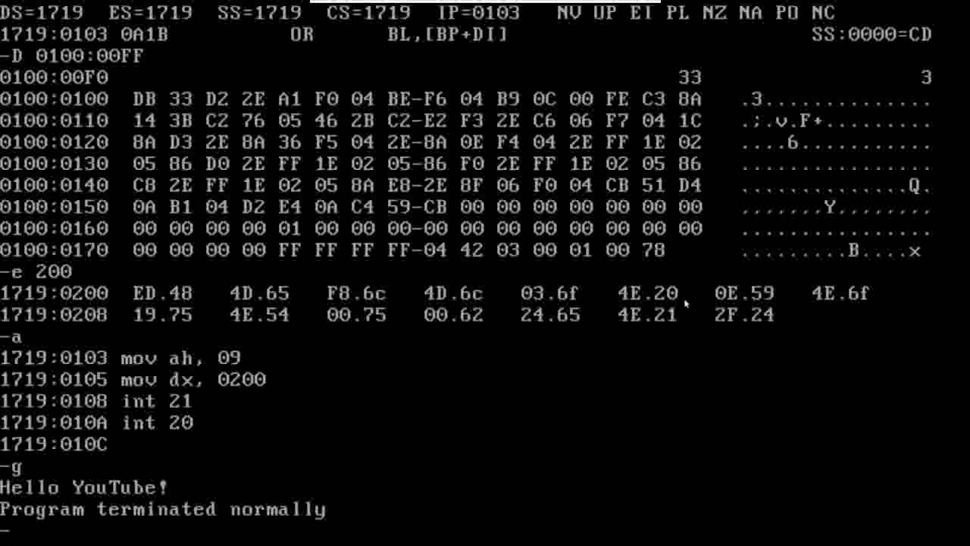
mouse_move(762, 301)
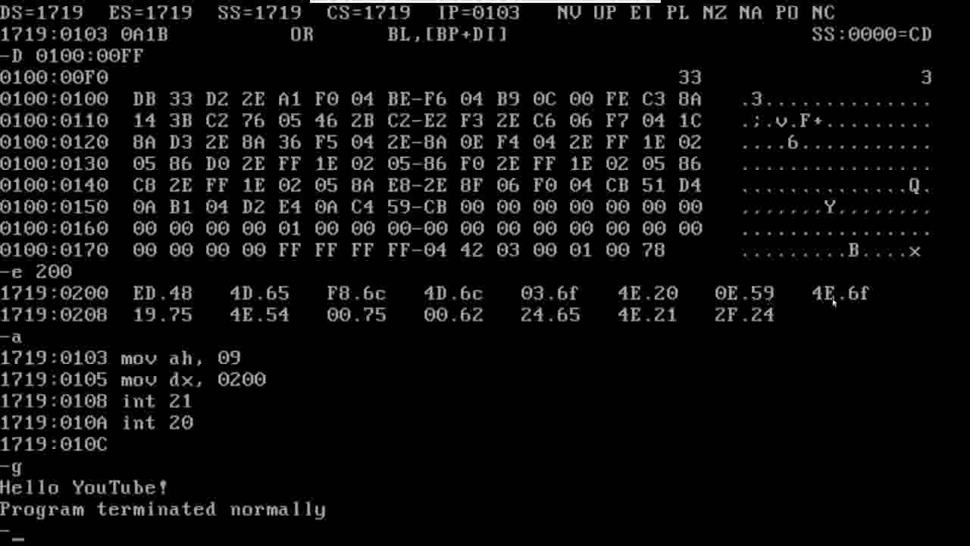
mouse_move(741, 342)
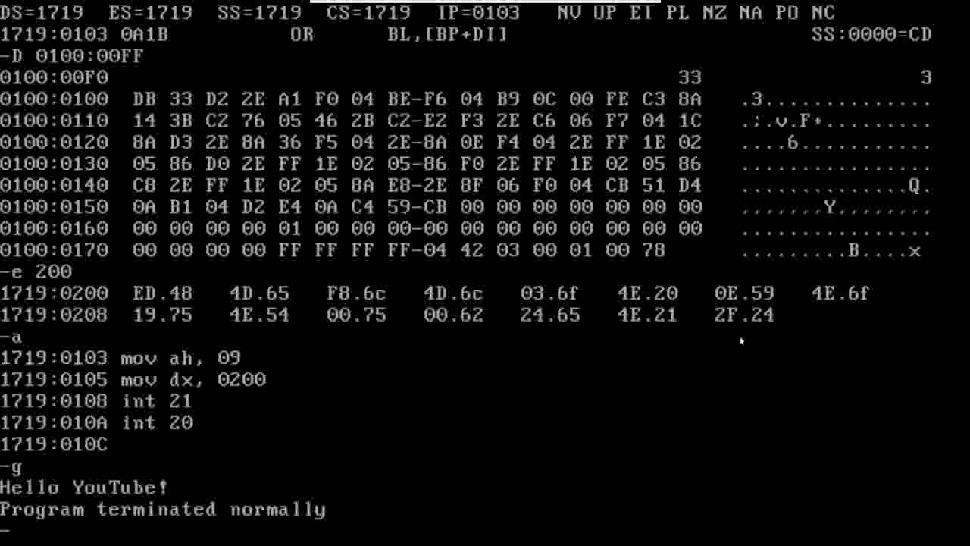
mouse_move(762, 316)
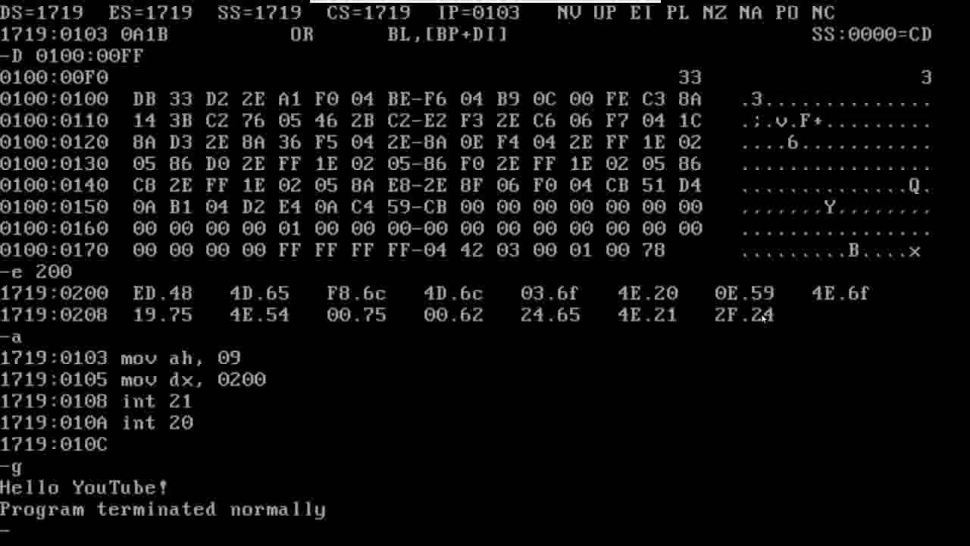
mouse_move(720, 326)
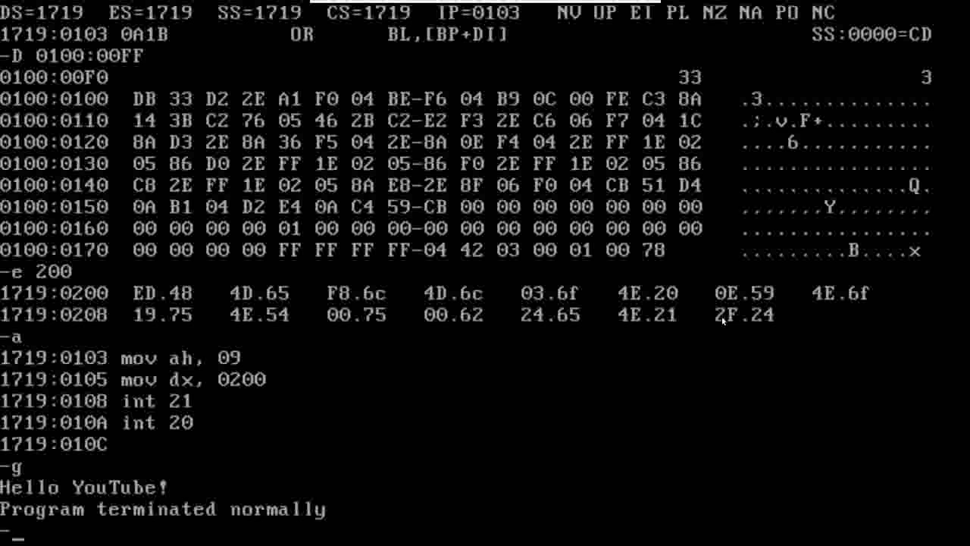
mouse_move(688, 347)
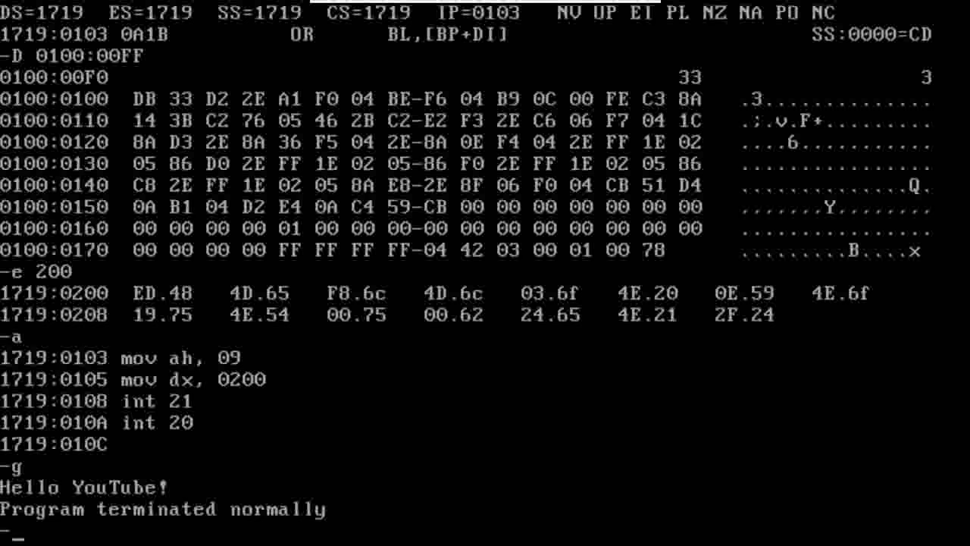
mouse_move(383, 87)
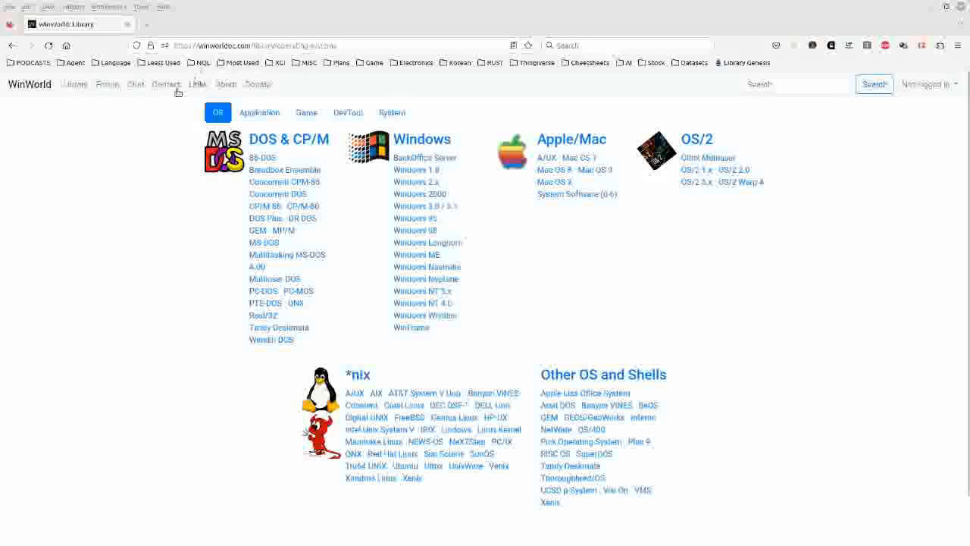
mouse_move(110, 261)
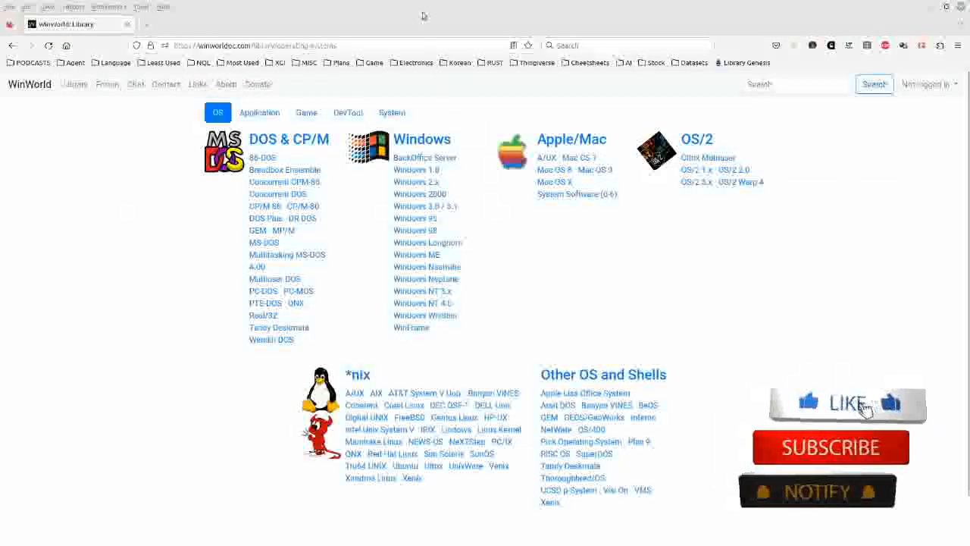
Step: Show the WinWorld Library operating systems listing in the browser
click(847, 405)
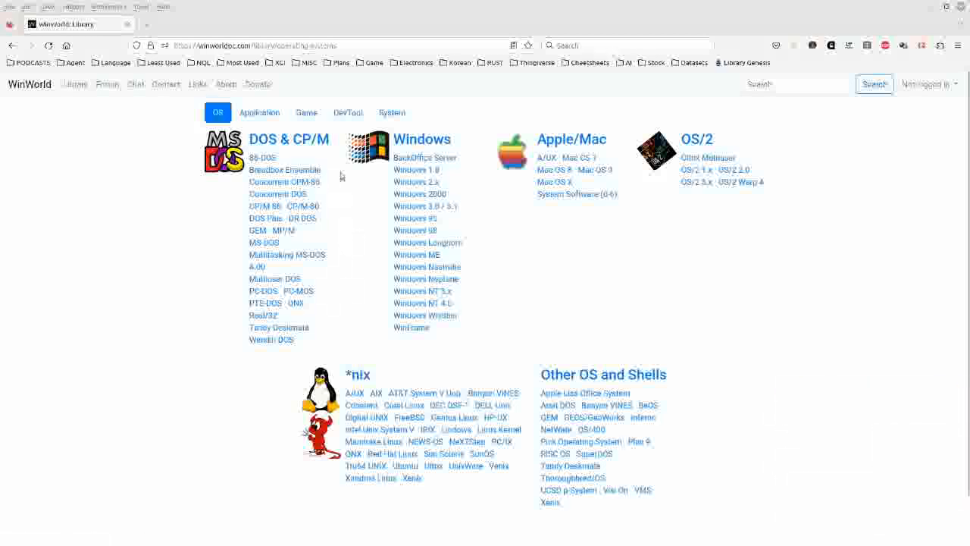
mouse_move(259, 112)
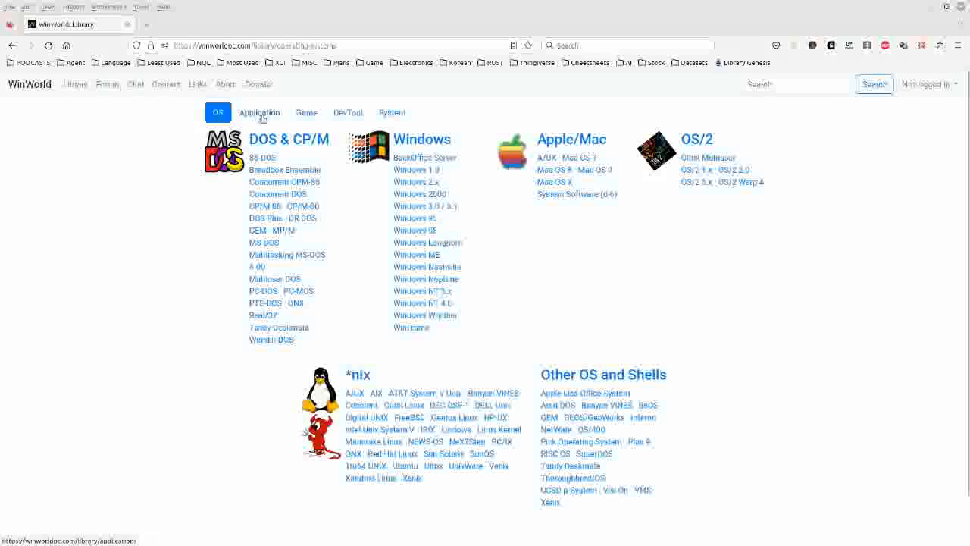
mouse_move(332, 259)
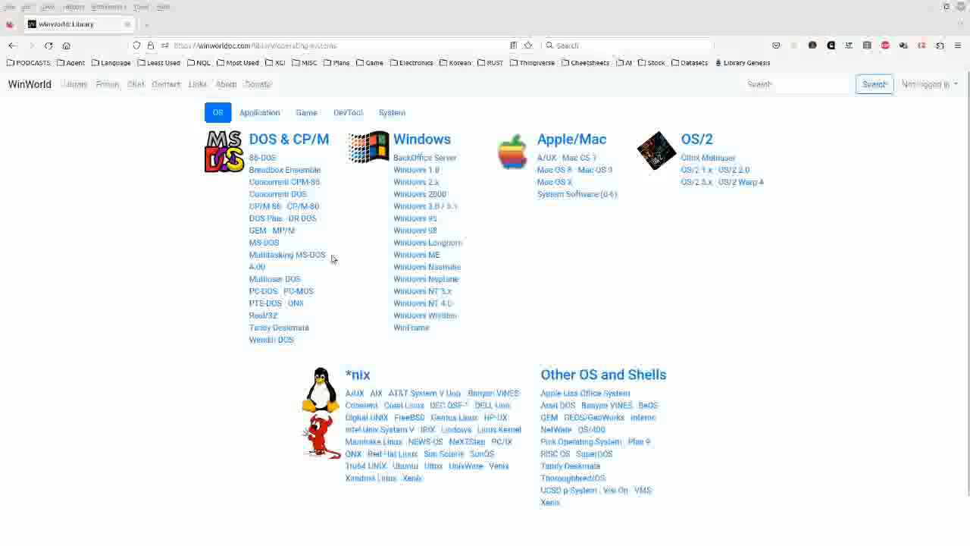
mouse_move(363, 264)
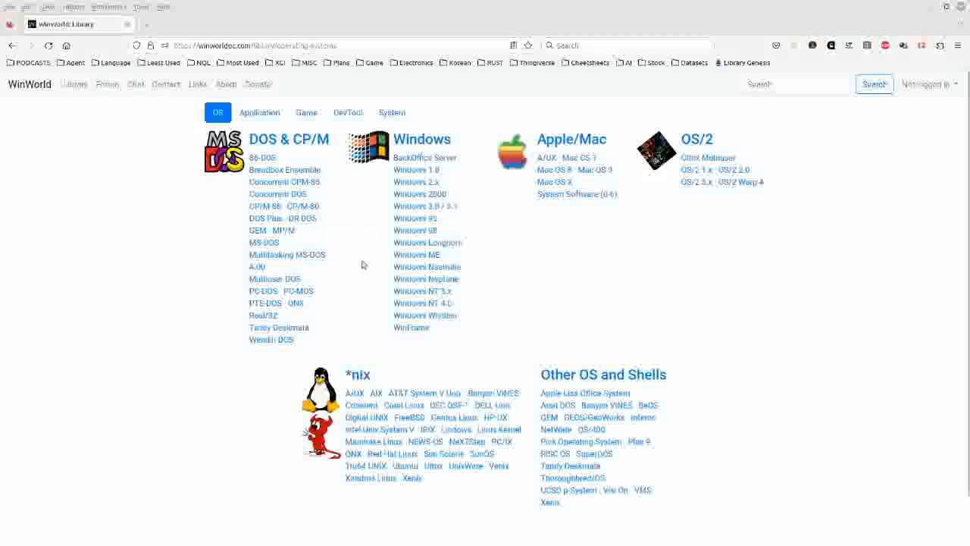
mouse_move(348, 112)
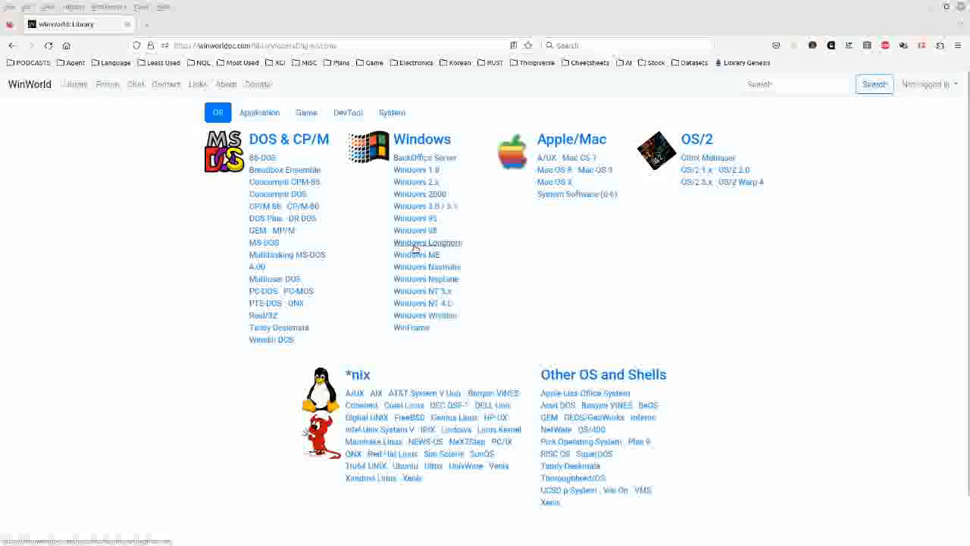
mouse_move(428, 243)
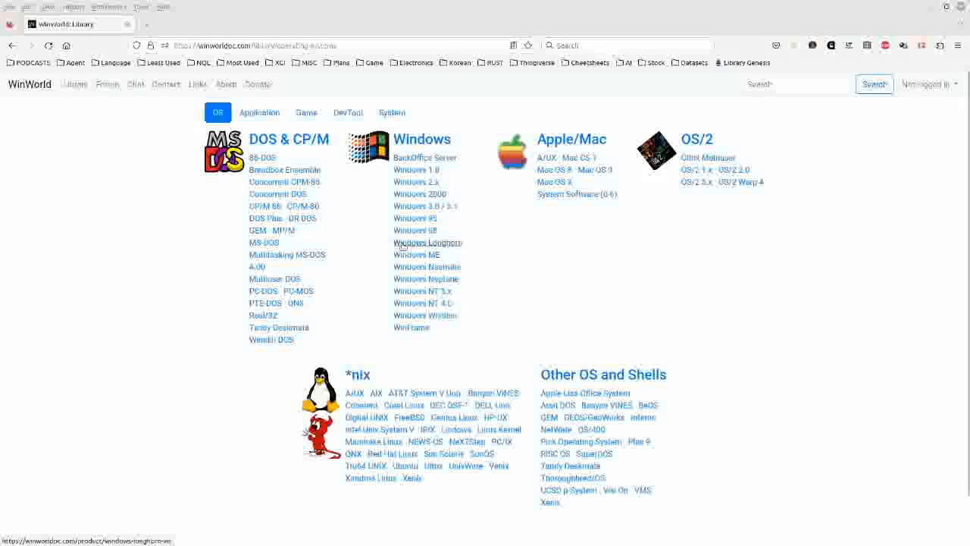
mouse_move(389, 191)
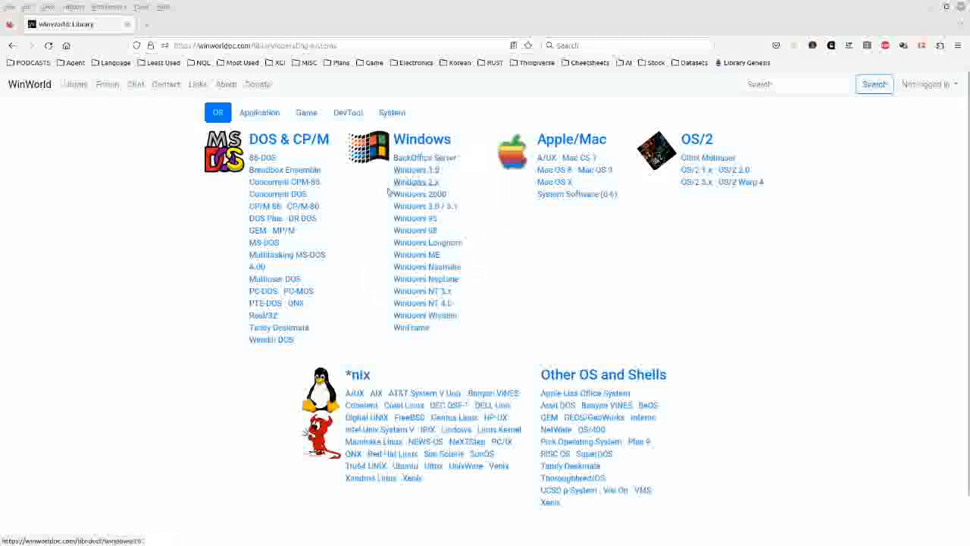
mouse_move(518, 284)
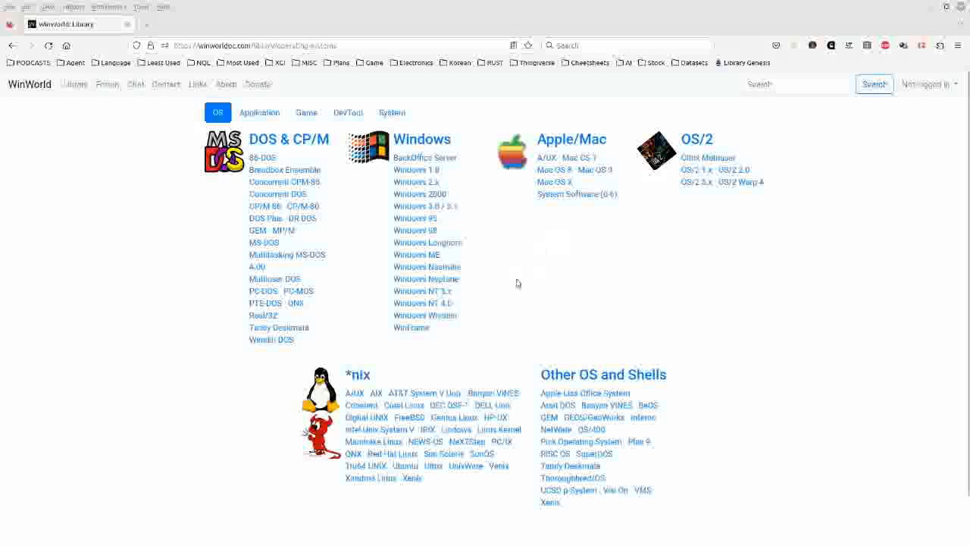
mouse_move(527, 276)
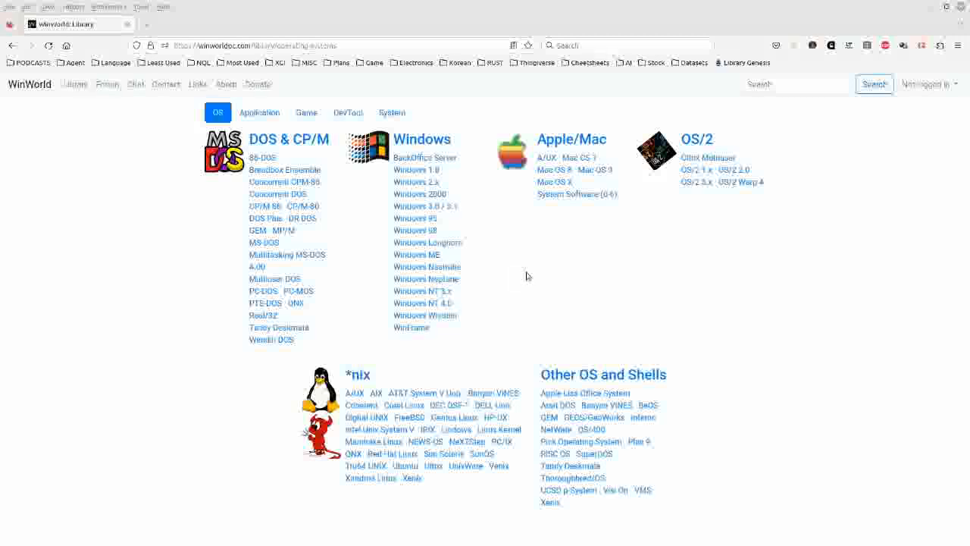
mouse_move(586, 267)
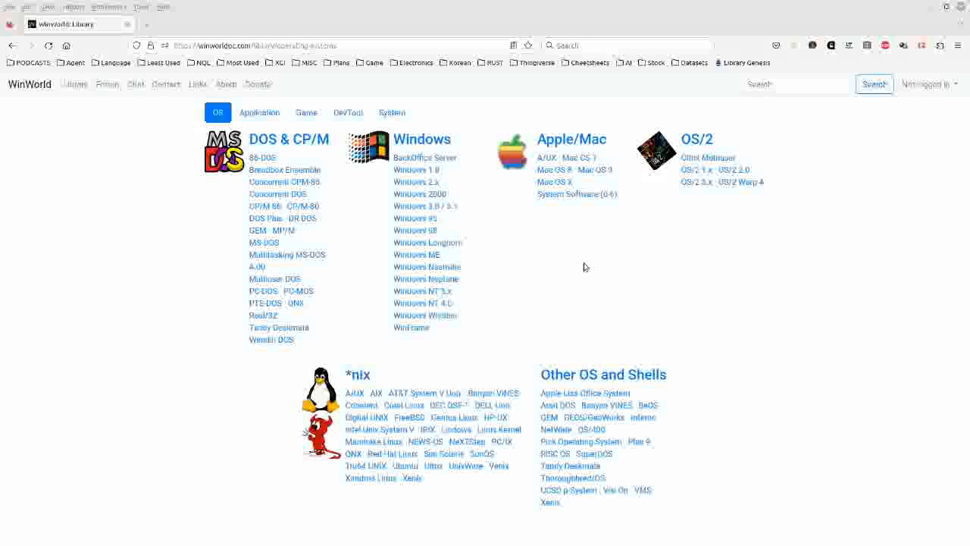
mouse_move(582, 267)
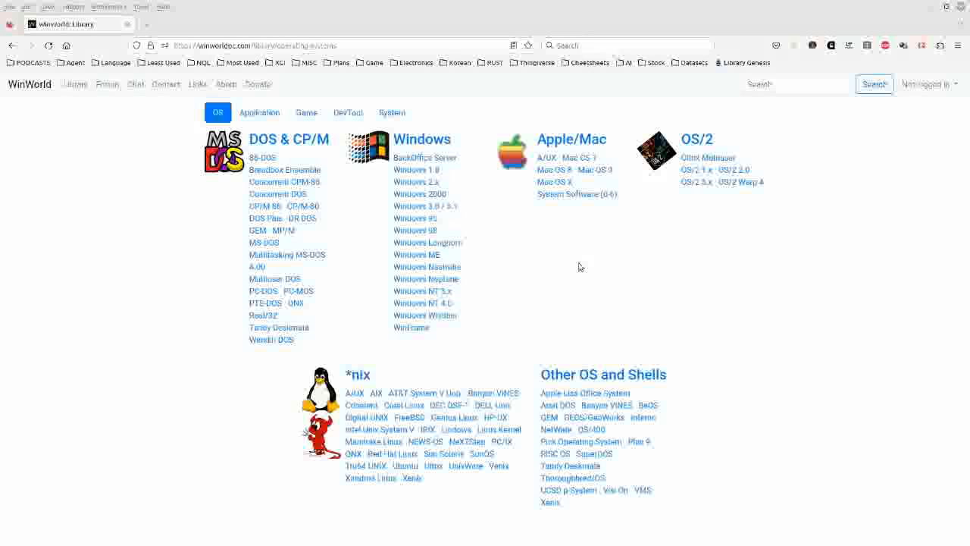
mouse_move(568, 244)
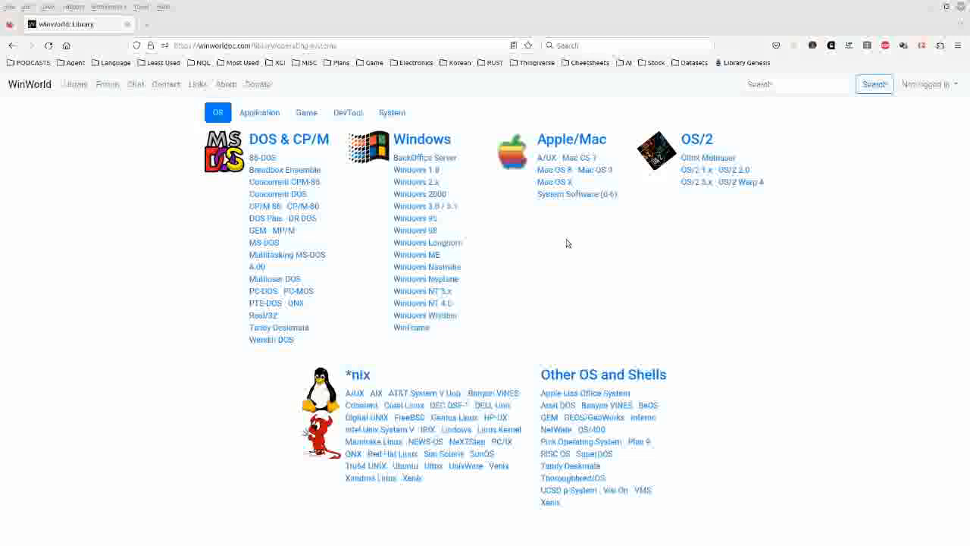
mouse_move(640, 235)
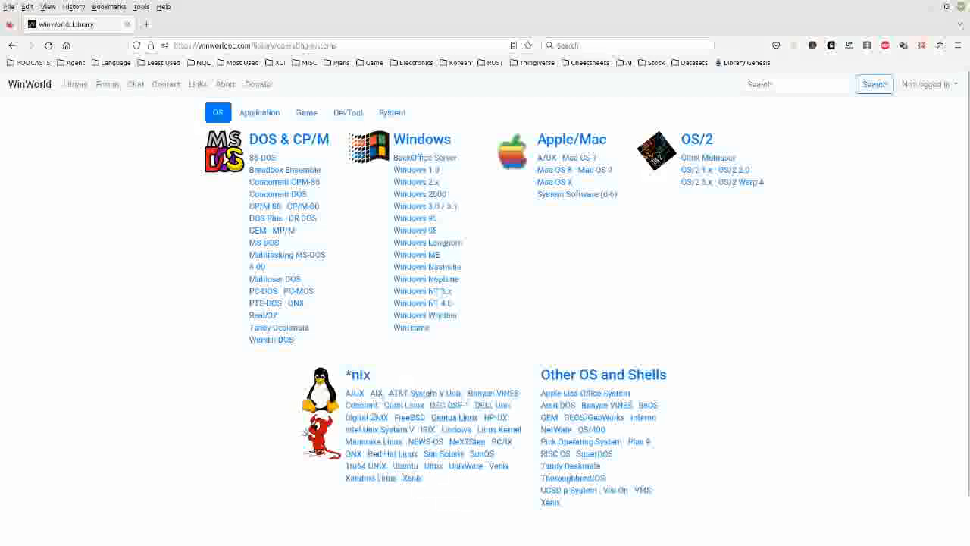
mouse_move(581, 441)
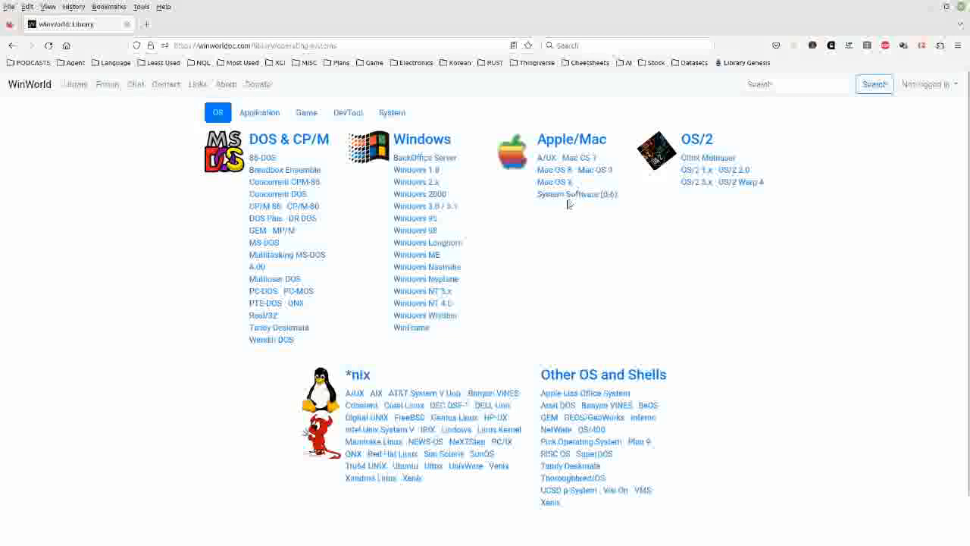
mouse_move(577, 194)
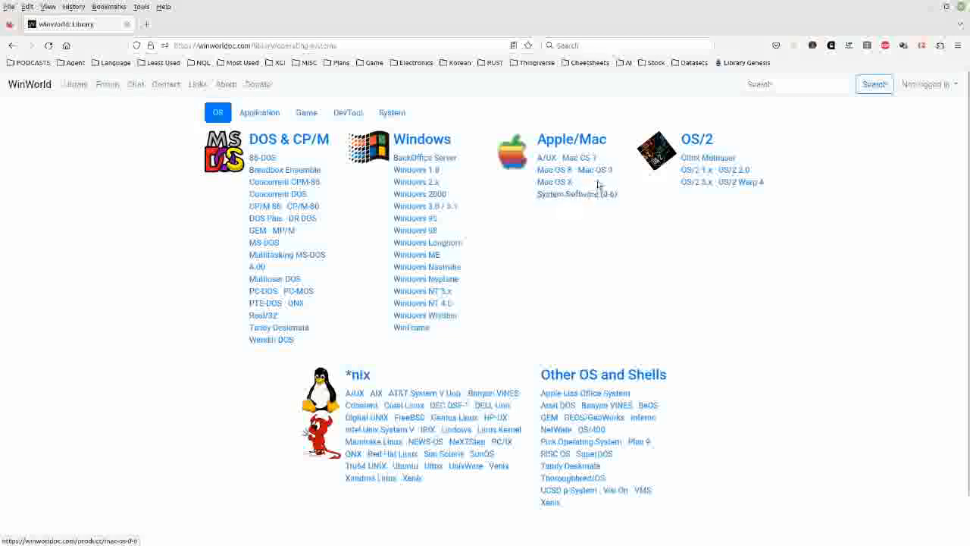
mouse_move(586, 220)
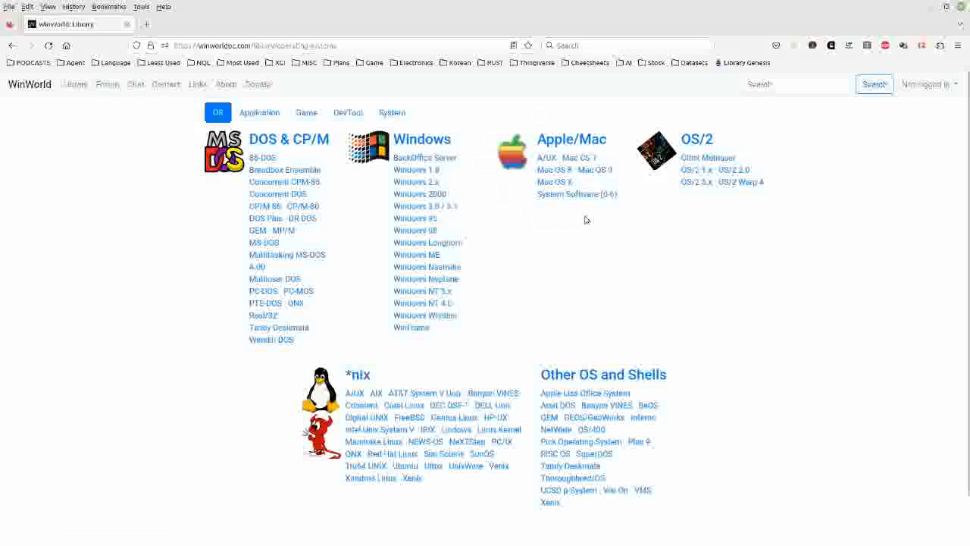
mouse_move(580, 254)
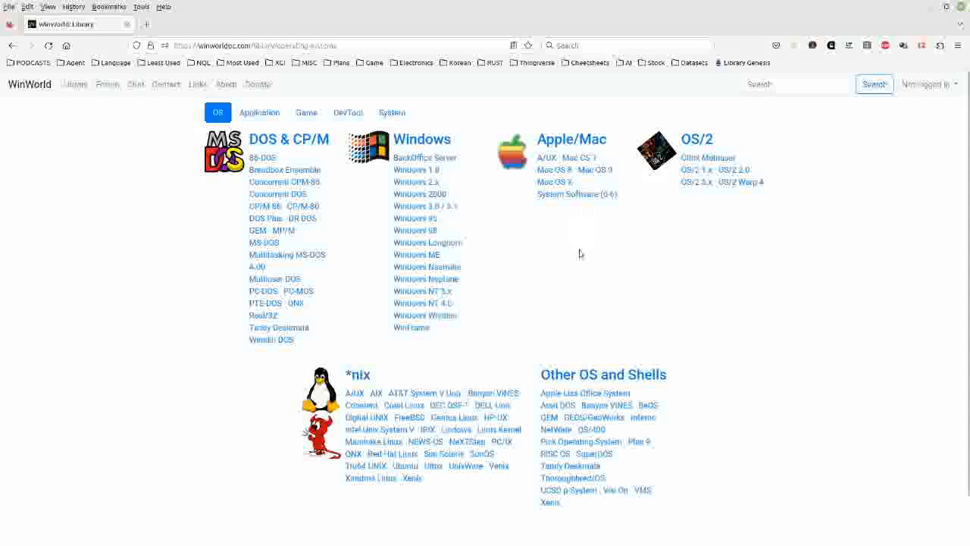
mouse_move(574, 239)
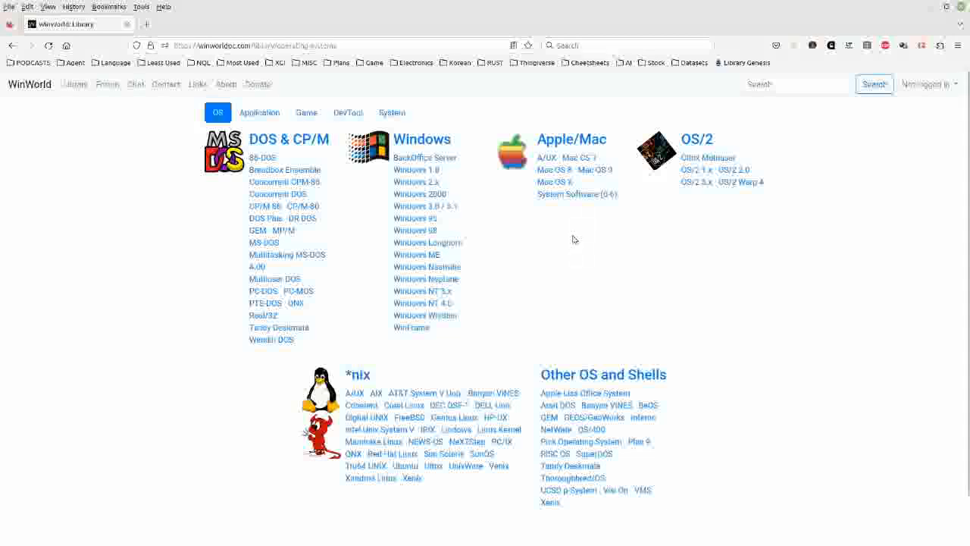
mouse_move(546, 212)
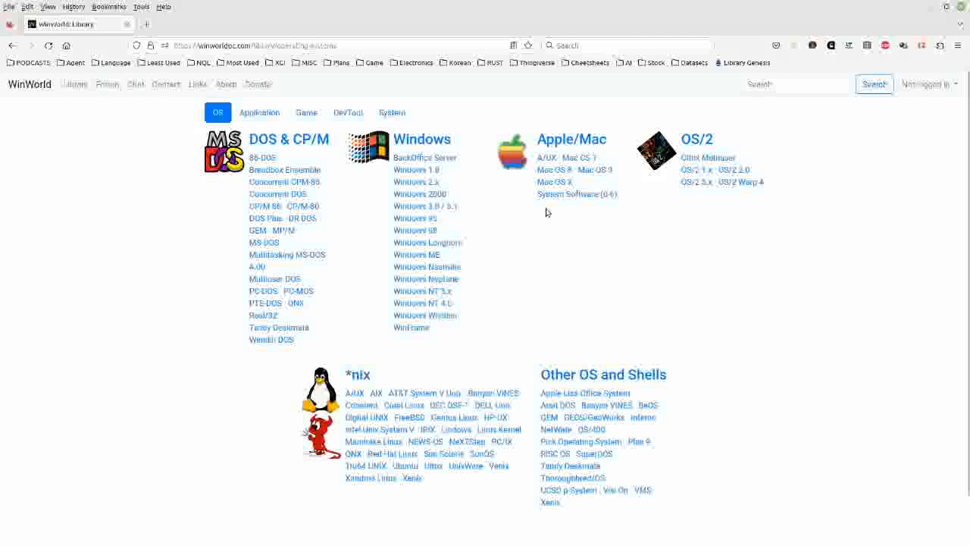
mouse_move(368, 254)
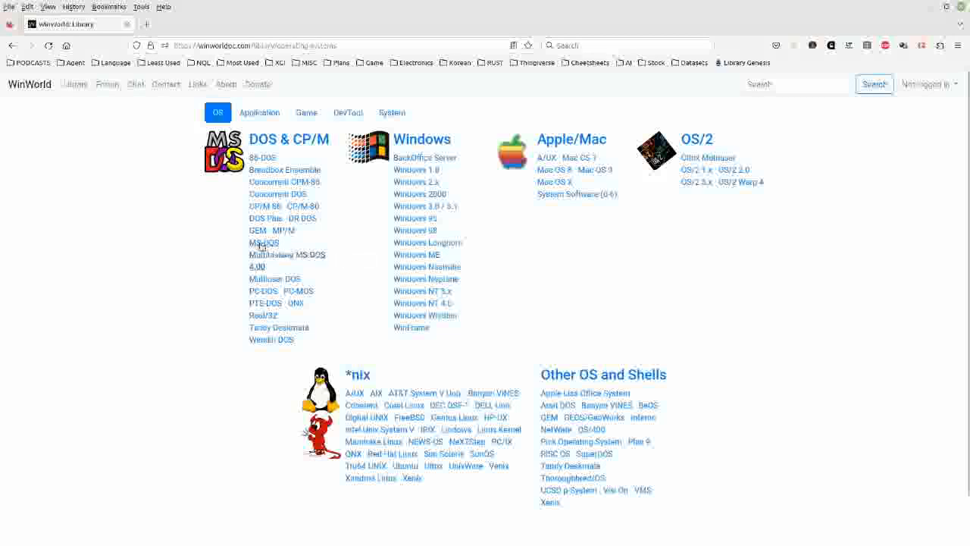
mouse_move(264, 242)
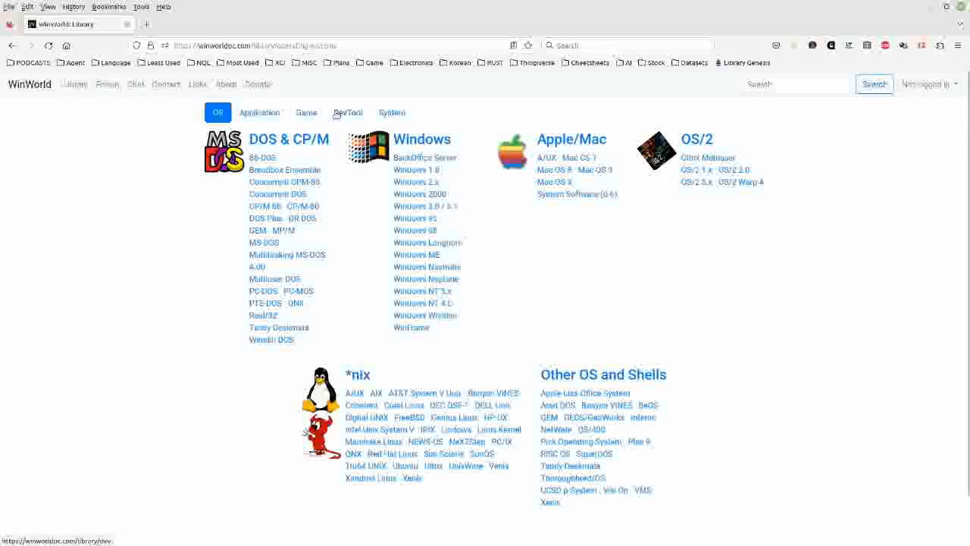
Step: Switch the library to the DevTool category, listing 8086 Forth 83, Actor and Aztec C
click(348, 112)
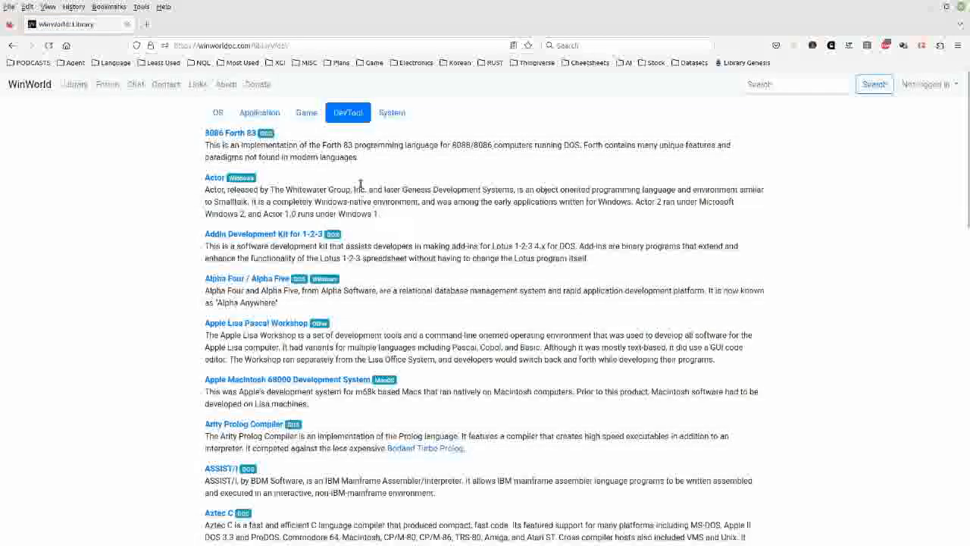
Step: Search WinWorld for 'masm'
click(796, 83)
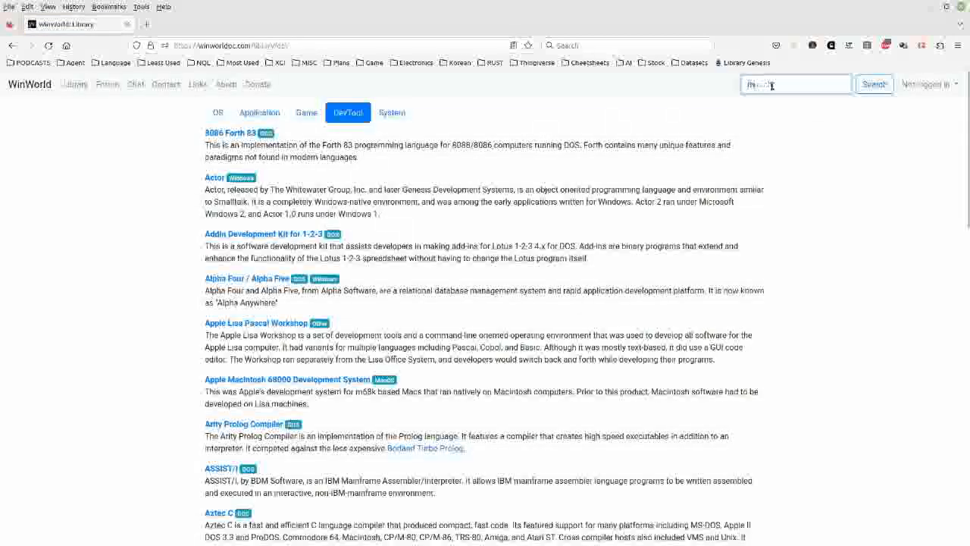
text(masm)
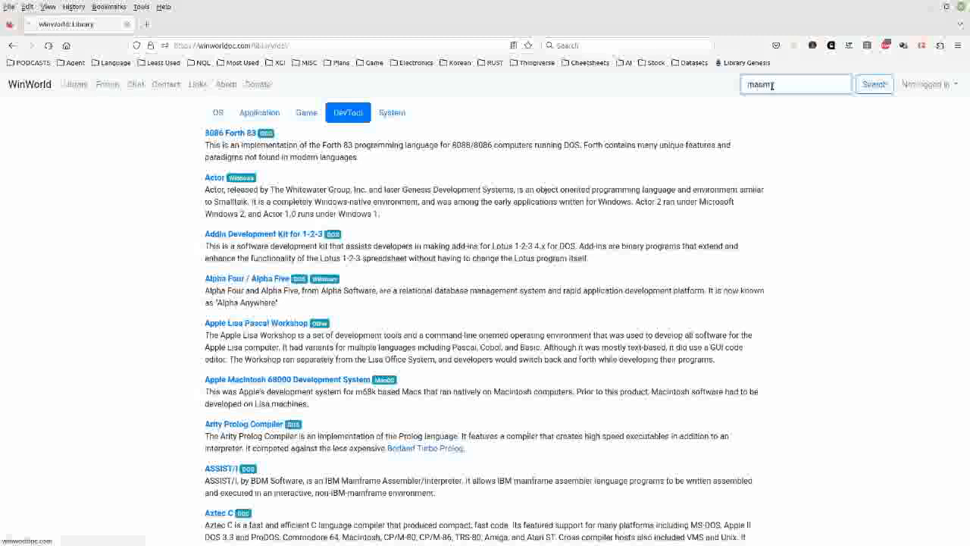
click(873, 84)
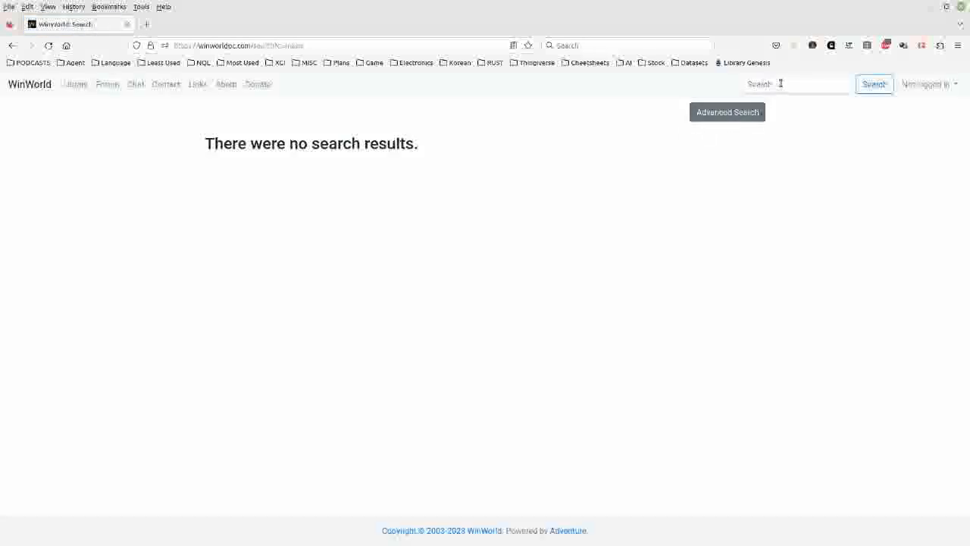
Step: Search again for 'assembler', returning five results including Turbo Assembler and Macro Assembler
click(796, 83)
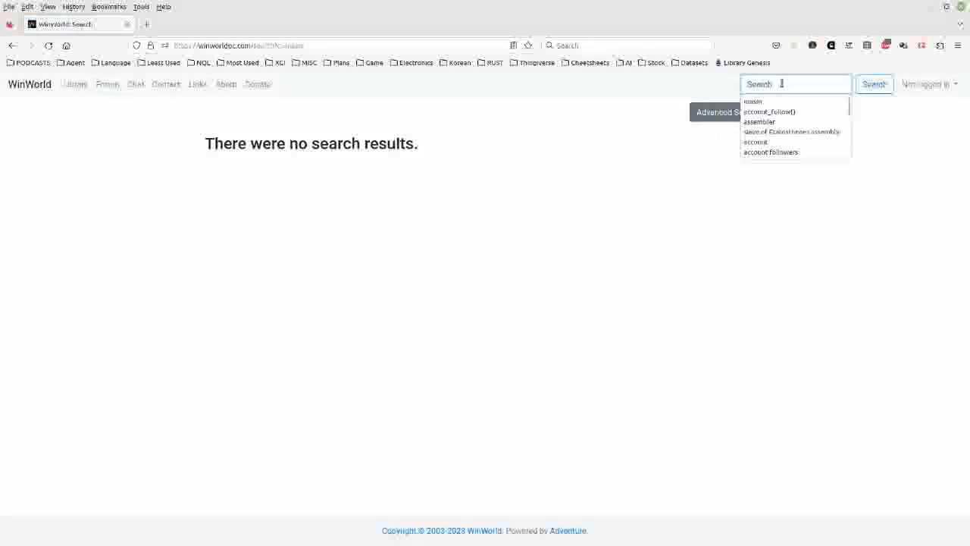
text(ma)
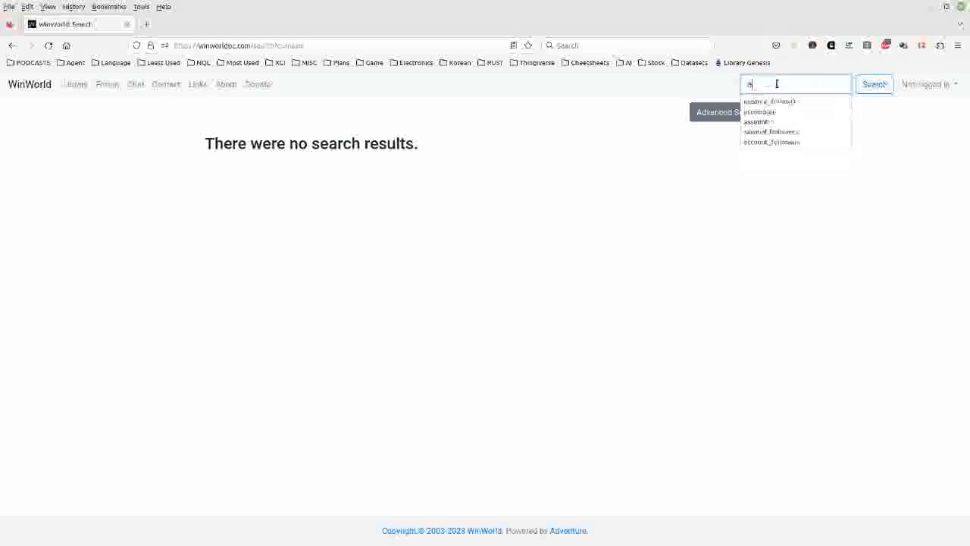
text(ssembl)
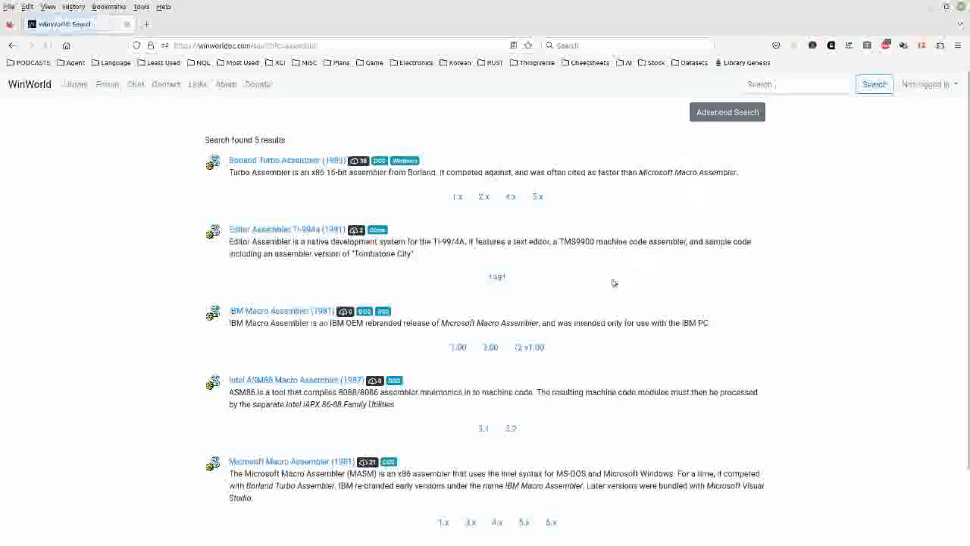
mouse_move(258, 160)
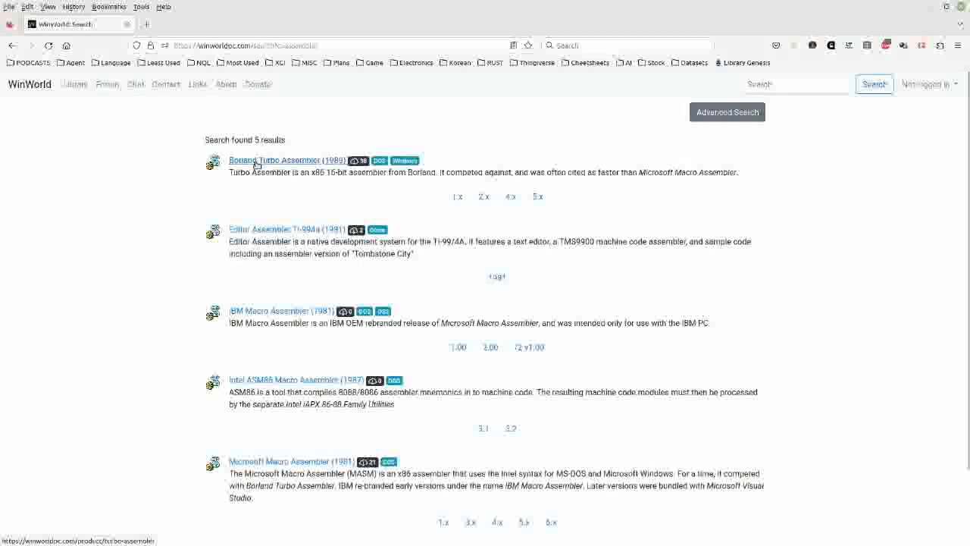
scroll(down, 3)
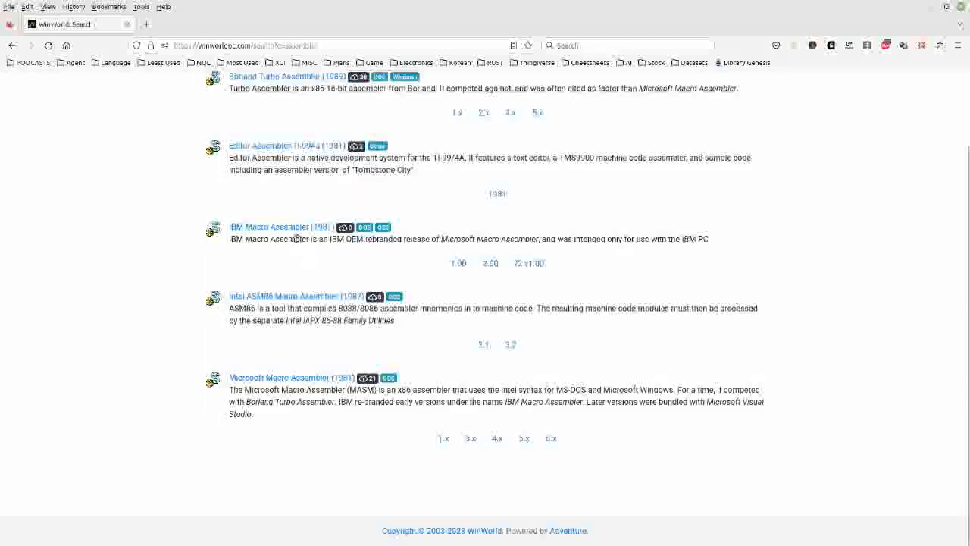
mouse_move(291, 378)
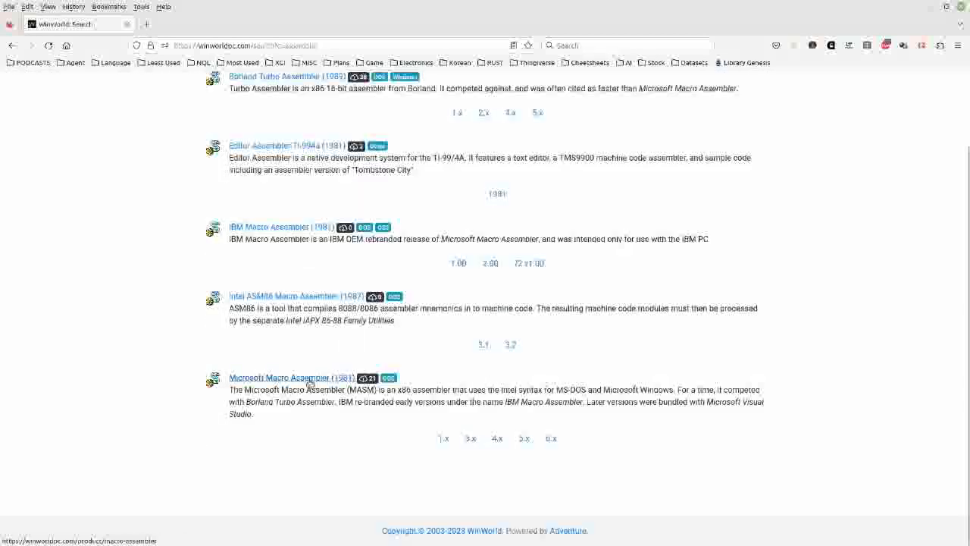
mouse_move(603, 414)
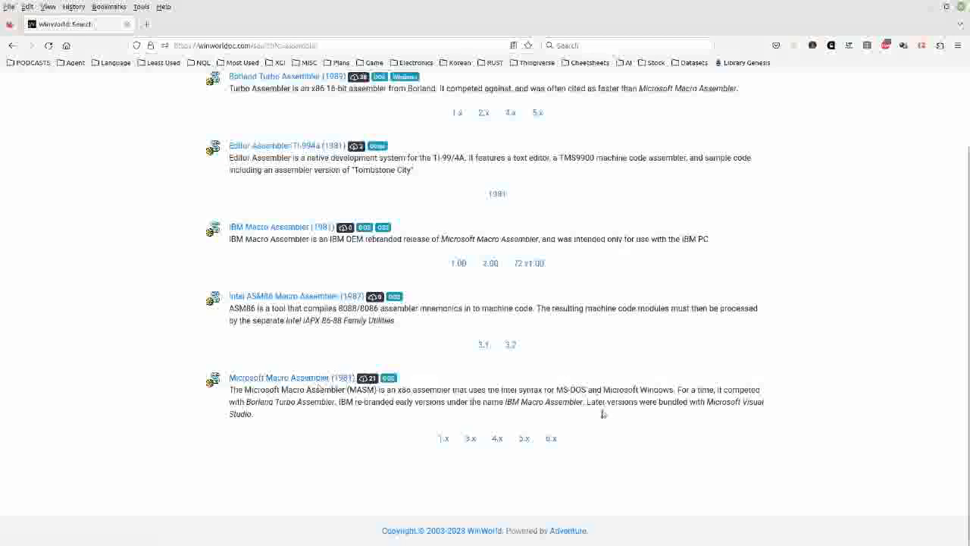
mouse_move(561, 417)
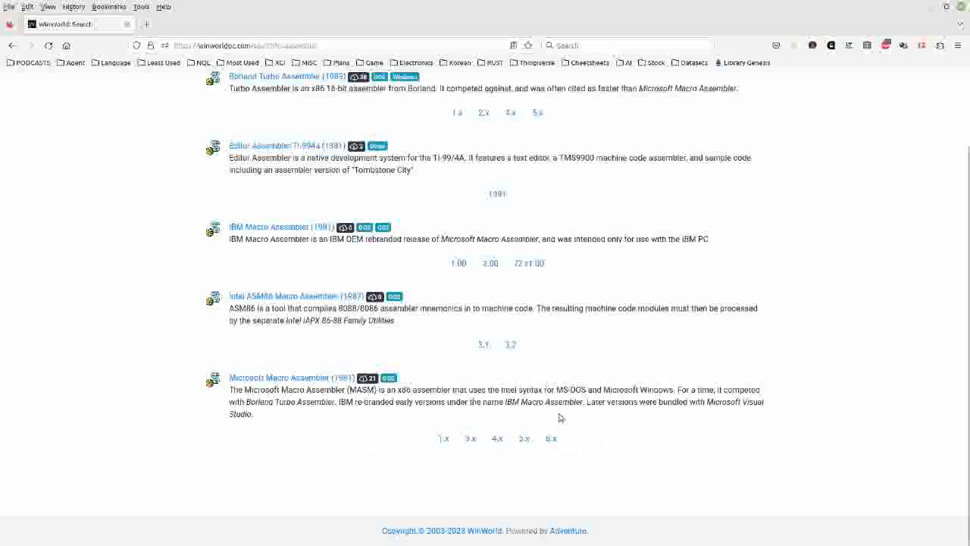
mouse_move(405, 360)
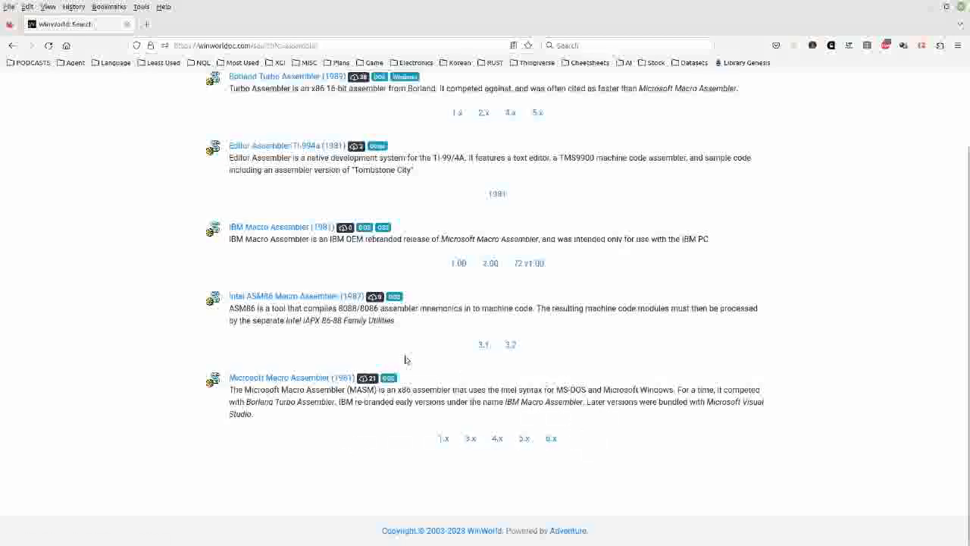
mouse_move(485, 364)
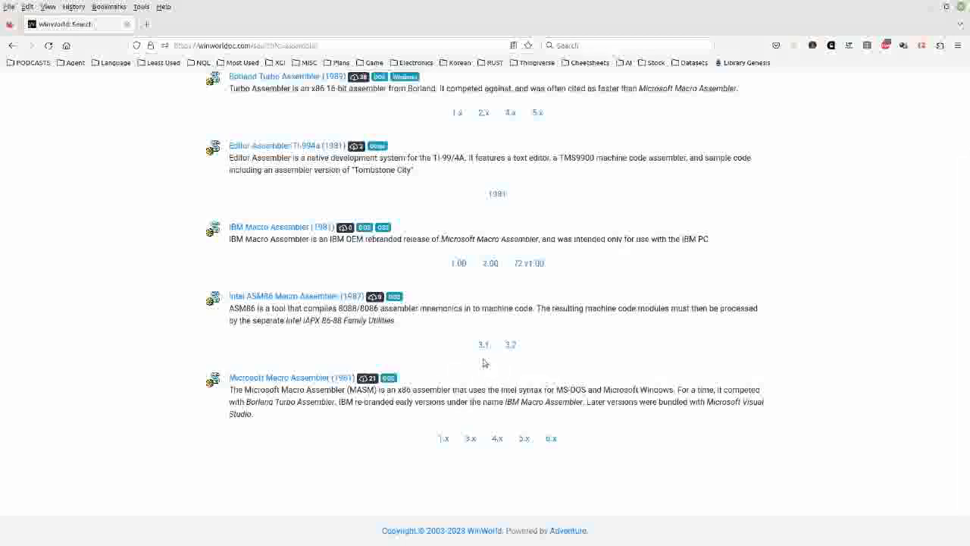
scroll(up, 3)
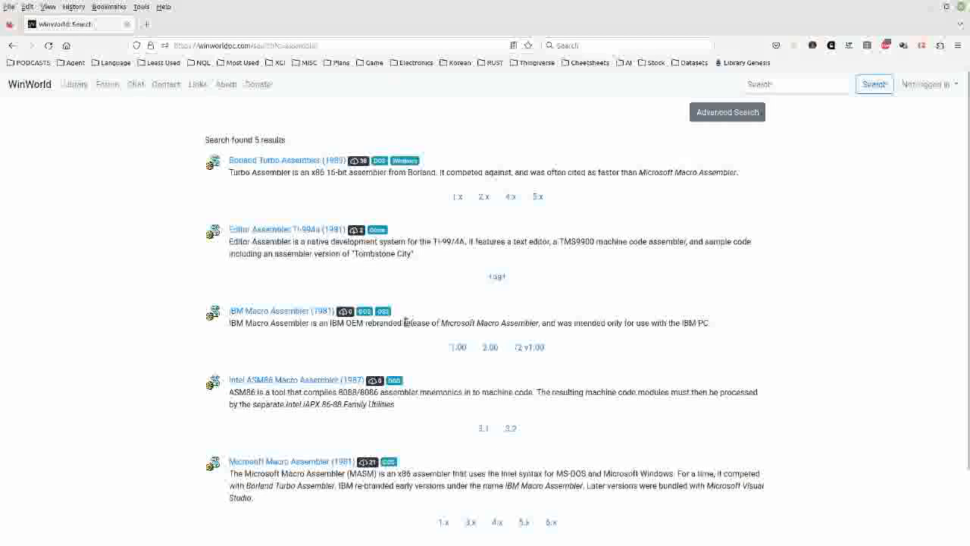
mouse_move(413, 294)
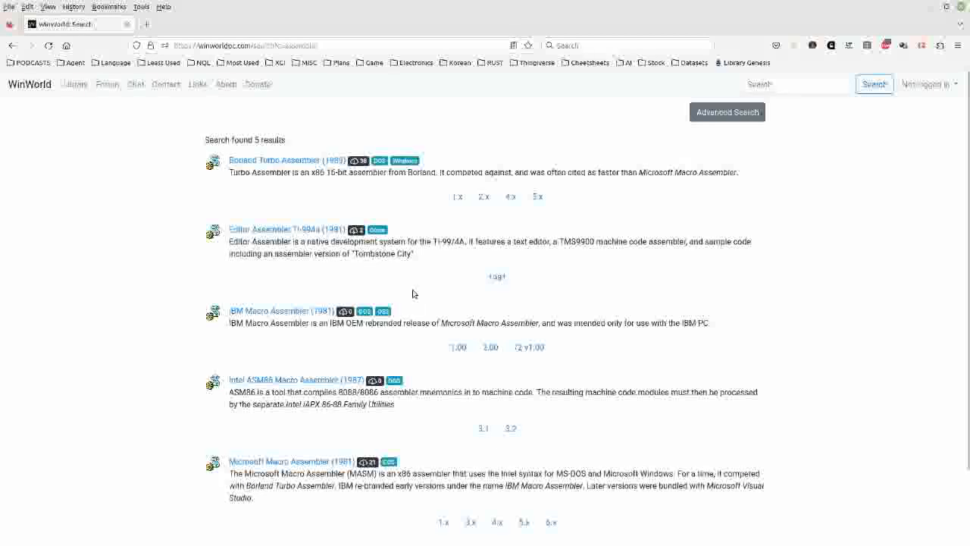
mouse_move(432, 295)
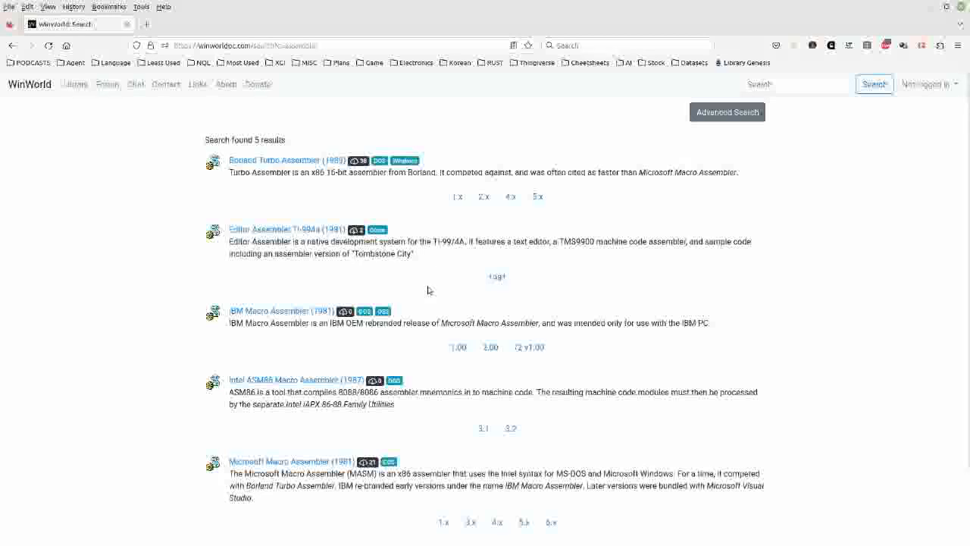
mouse_move(383, 311)
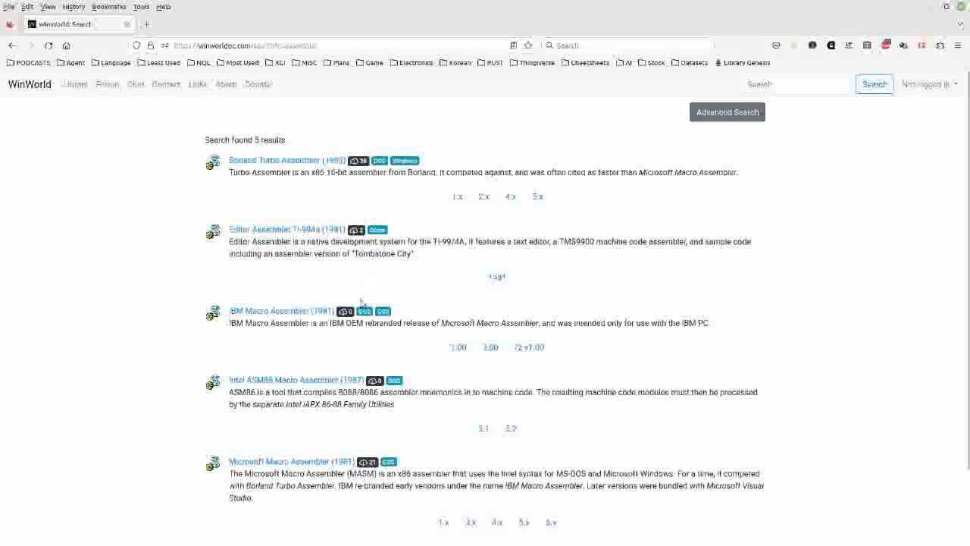
mouse_move(351, 290)
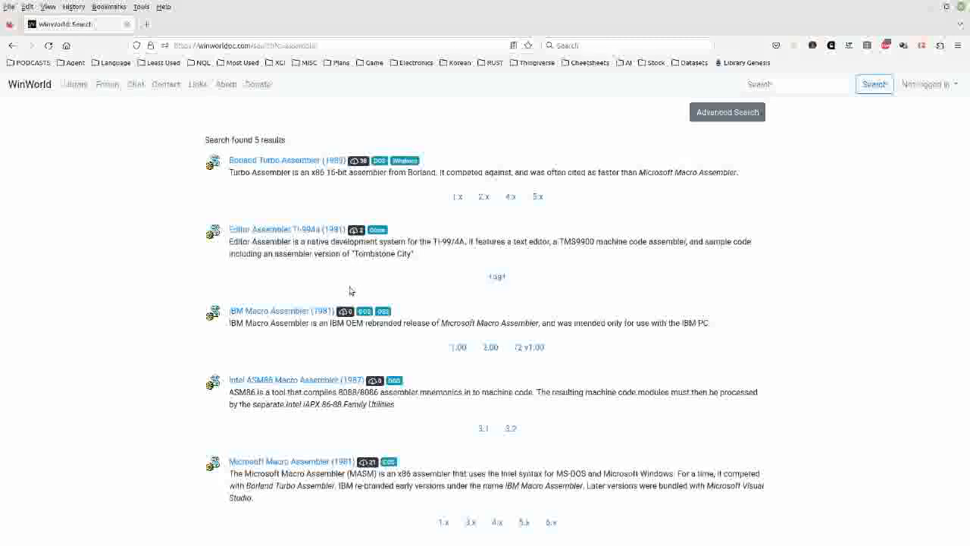
mouse_move(74, 84)
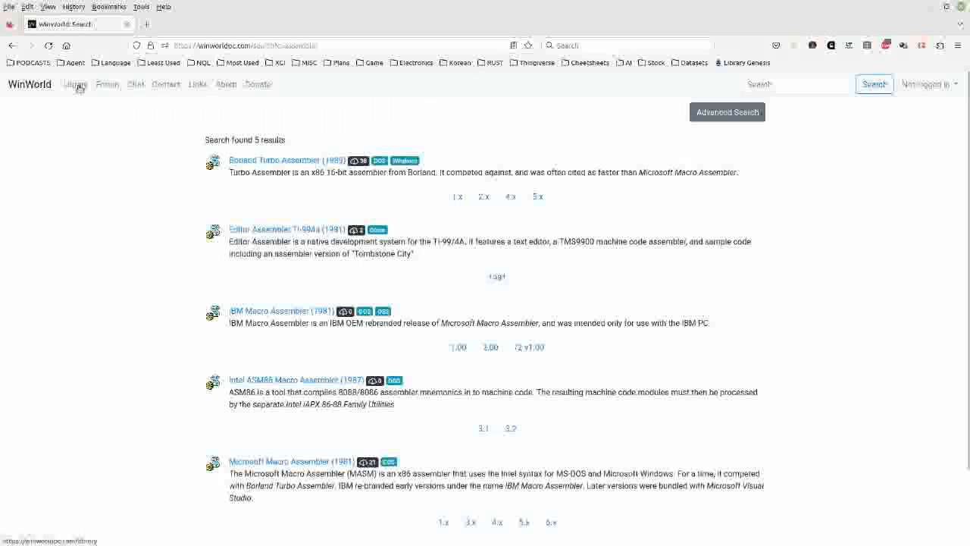
Step: Return to the WinWorld Library's operating systems listing grouped by DOS & CP/M, Windows, Apple/Mac, OS/2 and *nix
click(75, 84)
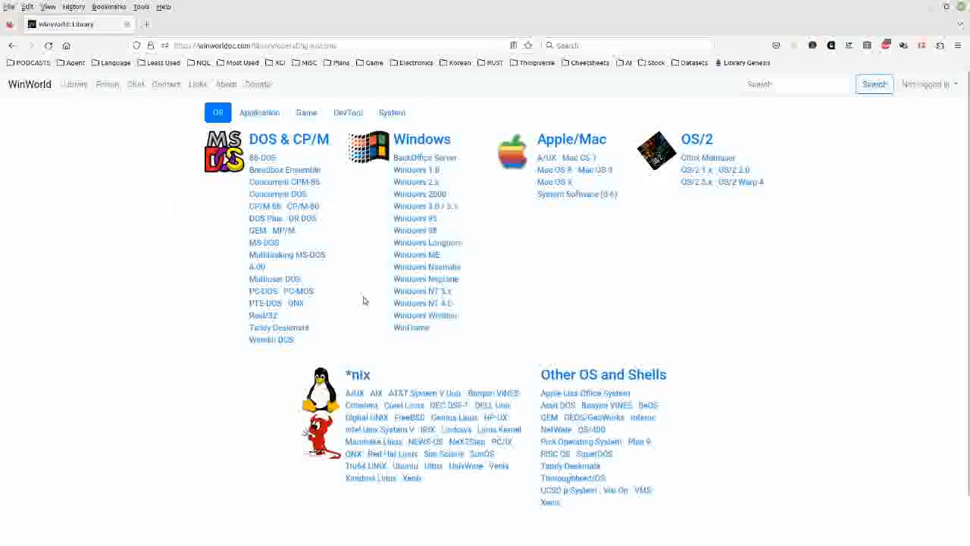
mouse_move(303, 308)
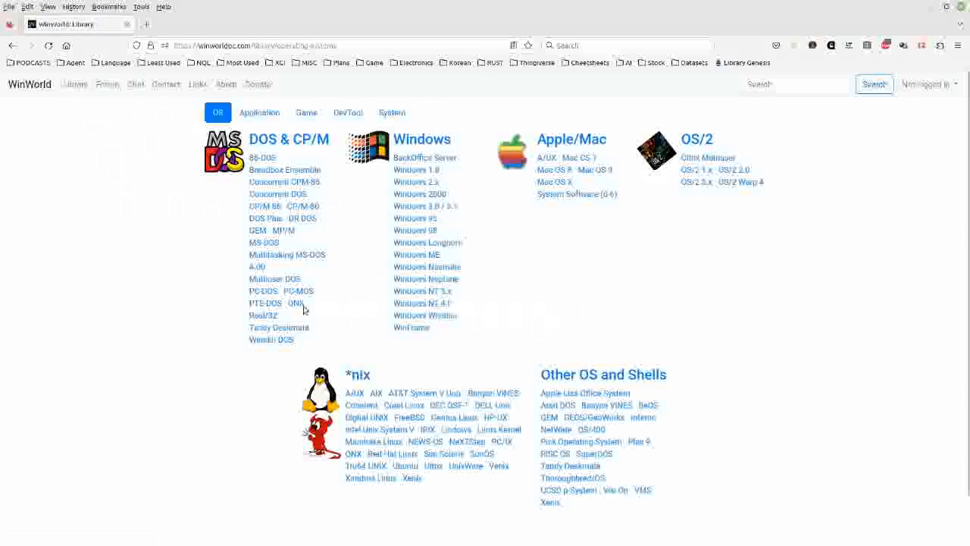
mouse_move(215, 298)
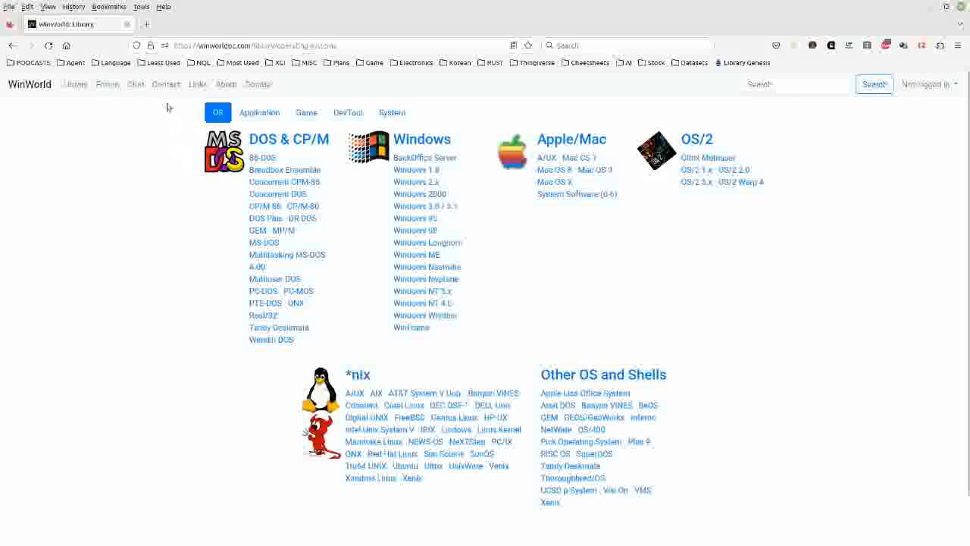
mouse_move(204, 205)
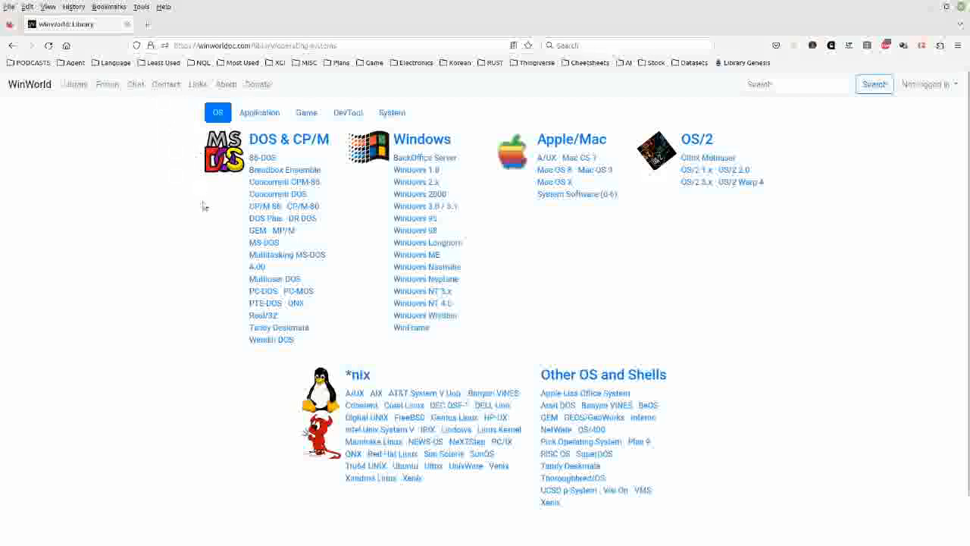
mouse_move(219, 418)
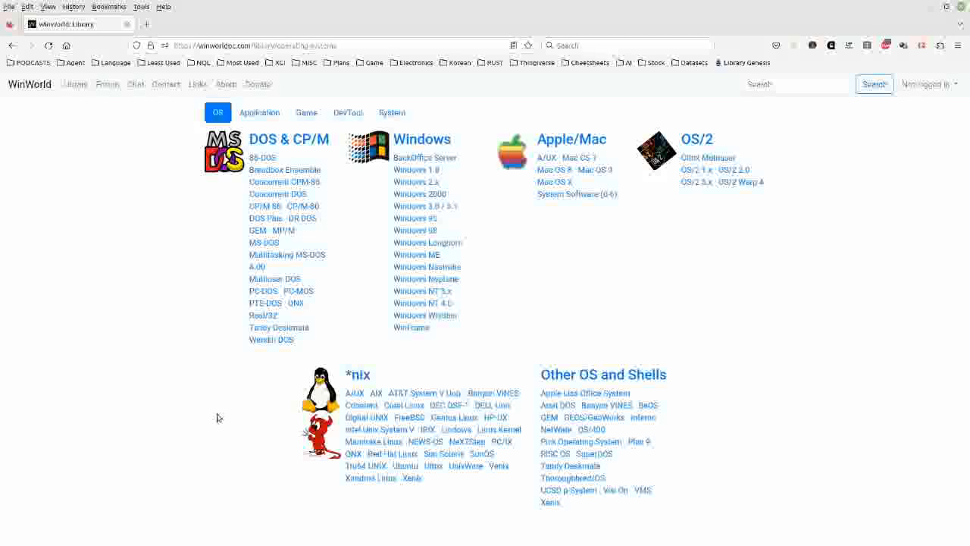
mouse_move(214, 407)
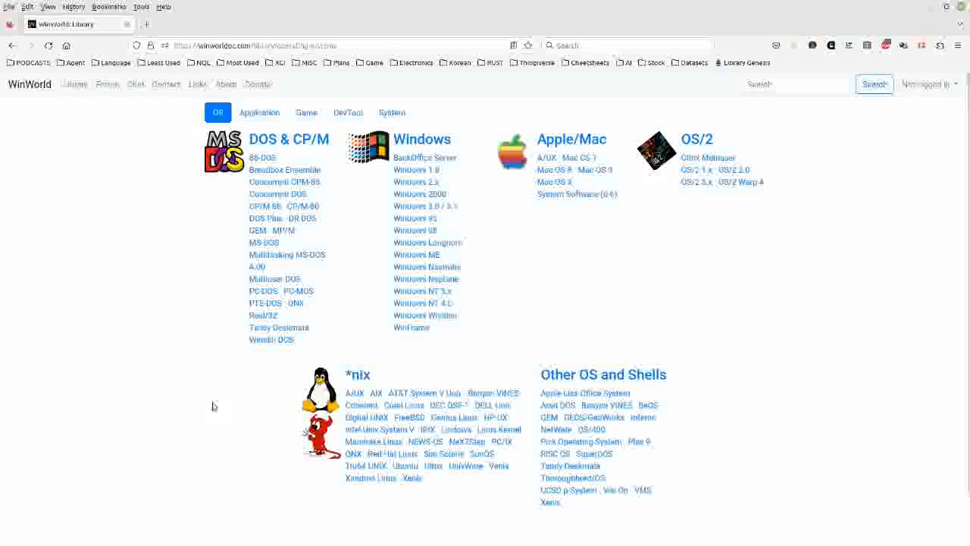
mouse_move(203, 413)
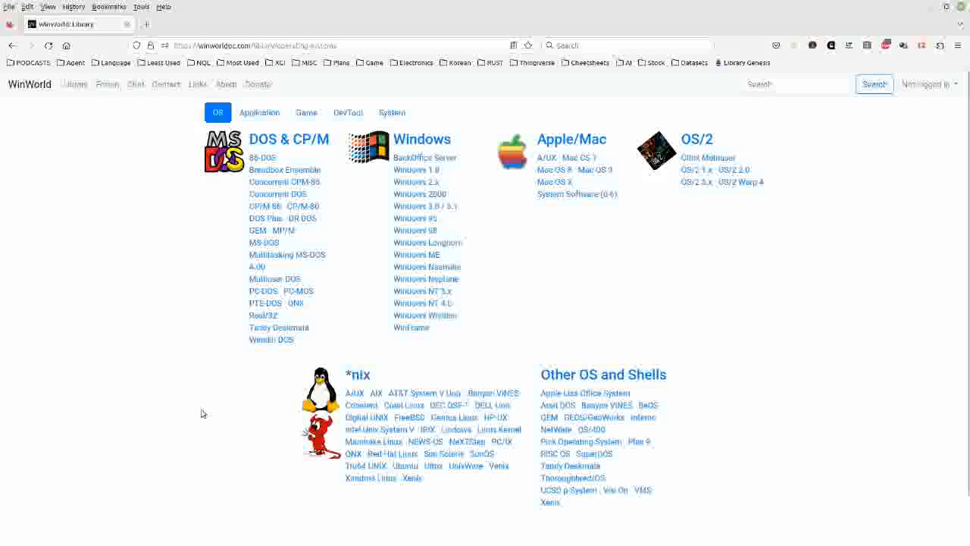
mouse_move(133, 375)
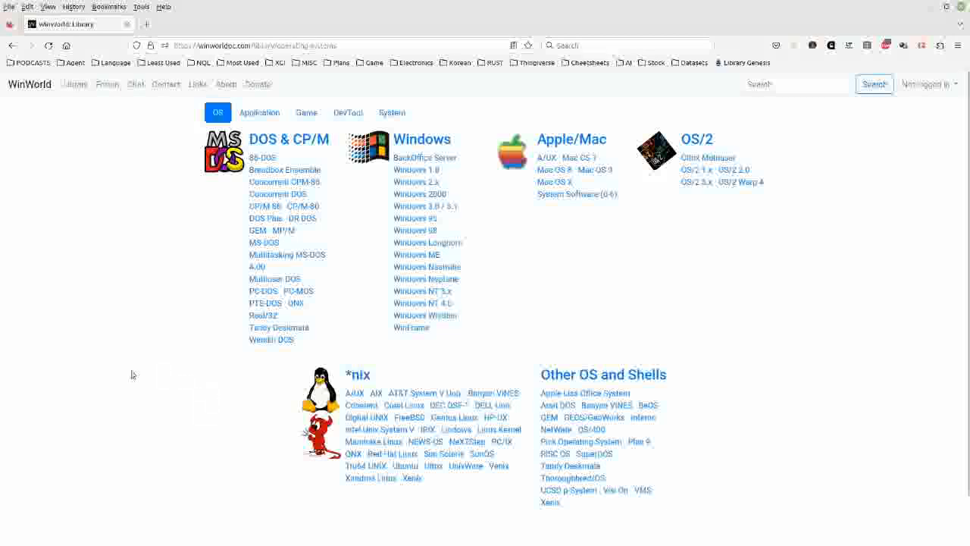
mouse_move(206, 366)
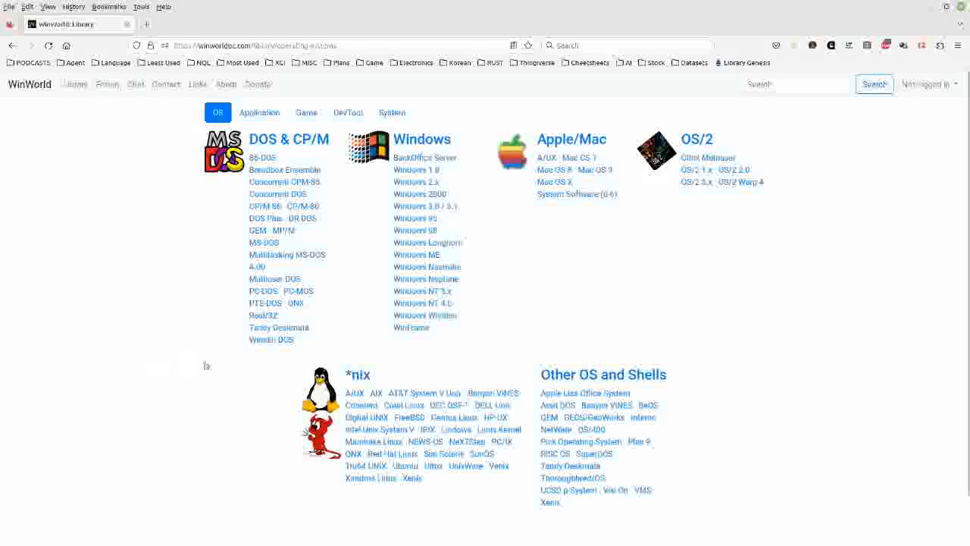
mouse_move(141, 334)
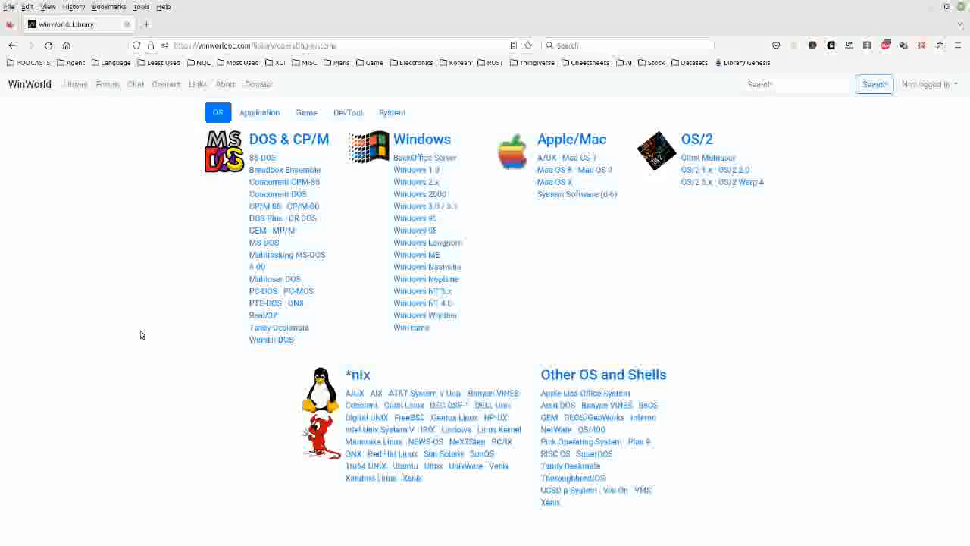
mouse_move(116, 298)
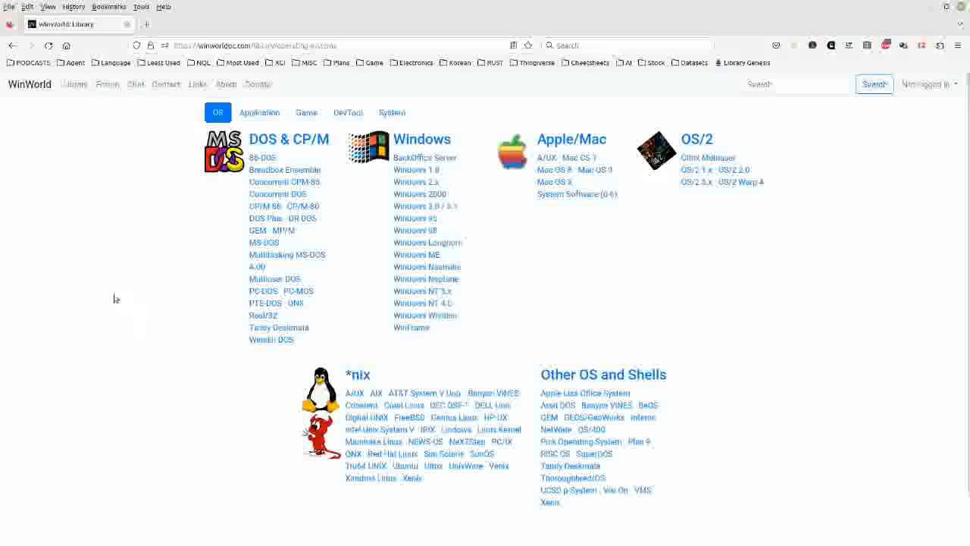
mouse_move(11, 393)
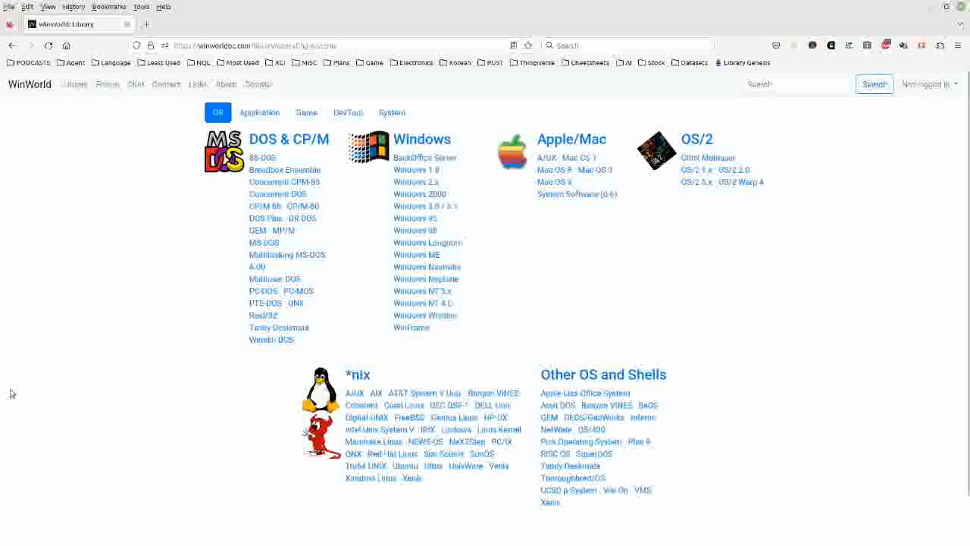